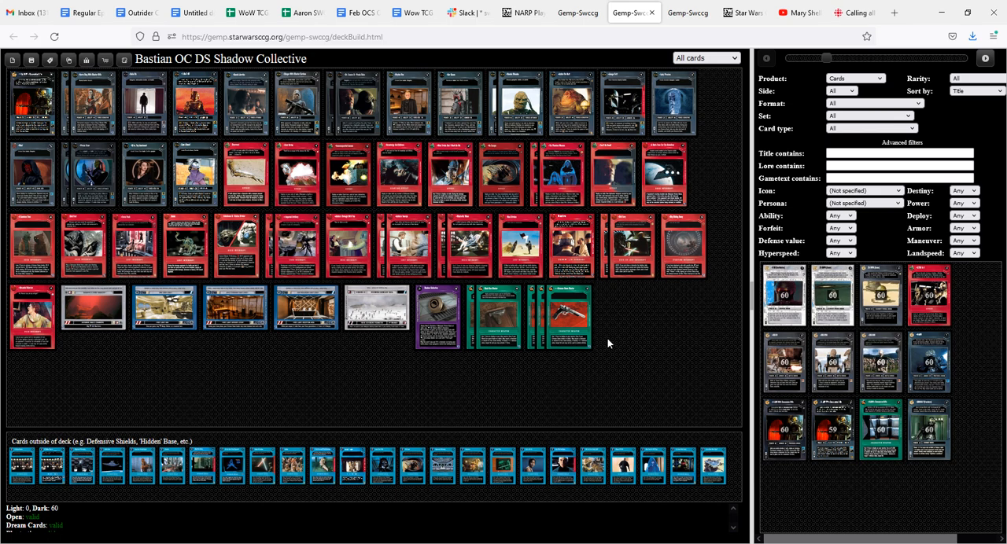
Step: Show the enlarged First Light: Reception Area card details from the Shadow Collective deck
{"action": "left_click", "coordinate": [305, 307]}
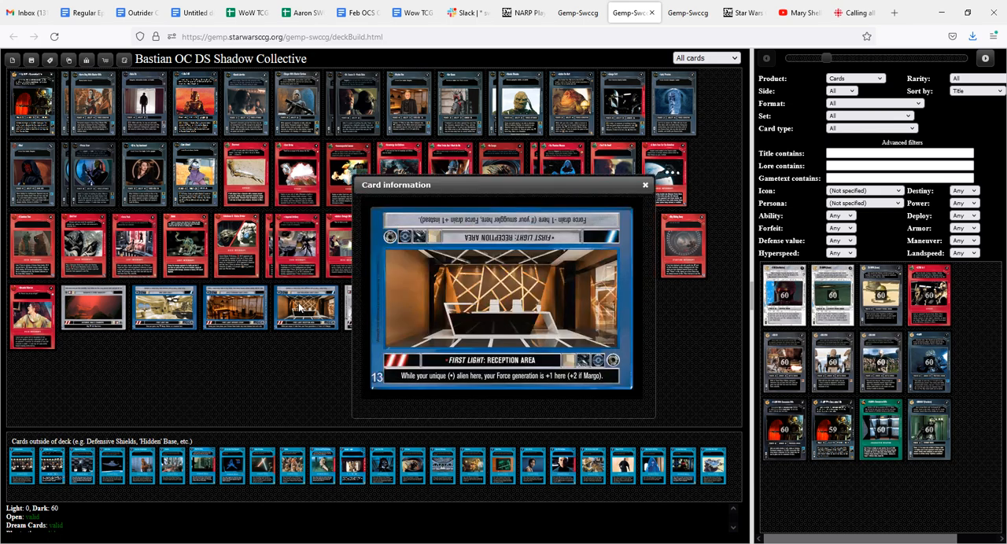
Step: Flip the location to its First Light: Bar side, then dismiss the card details
{"action": "left_click", "coordinate": [645, 186]}
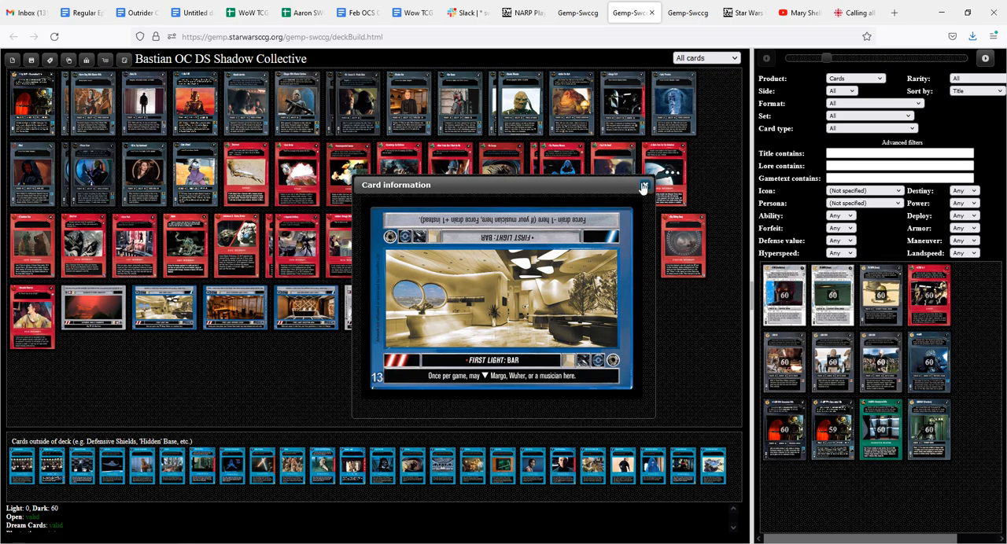
{"action": "left_click", "coordinate": [642, 187]}
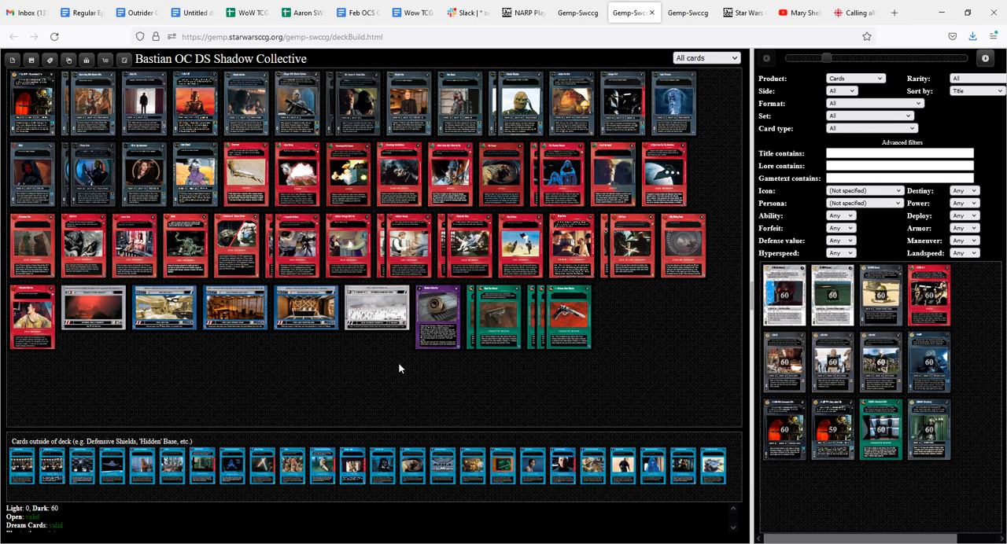
{"action": "mouse_move", "coordinate": [198, 239]}
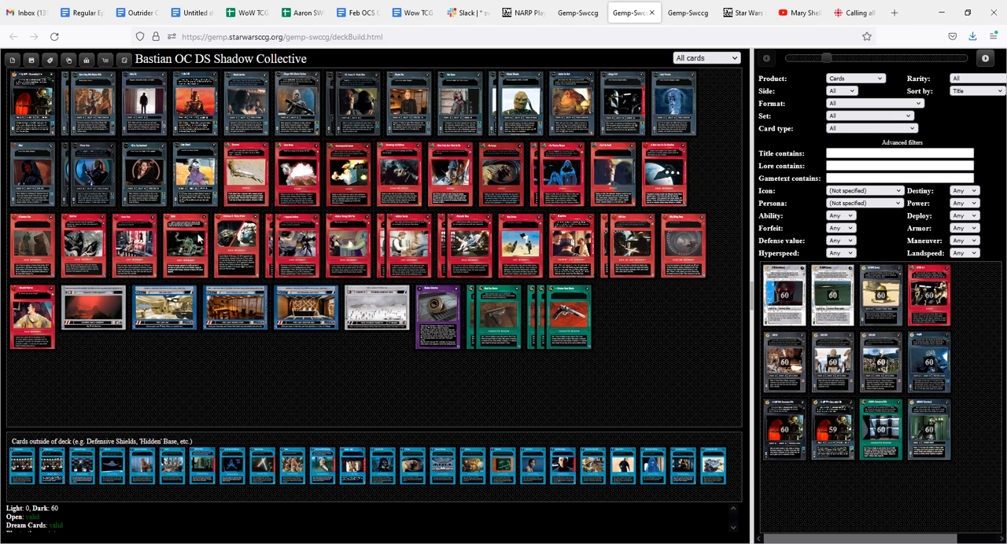
{"action": "mouse_move", "coordinate": [181, 233]}
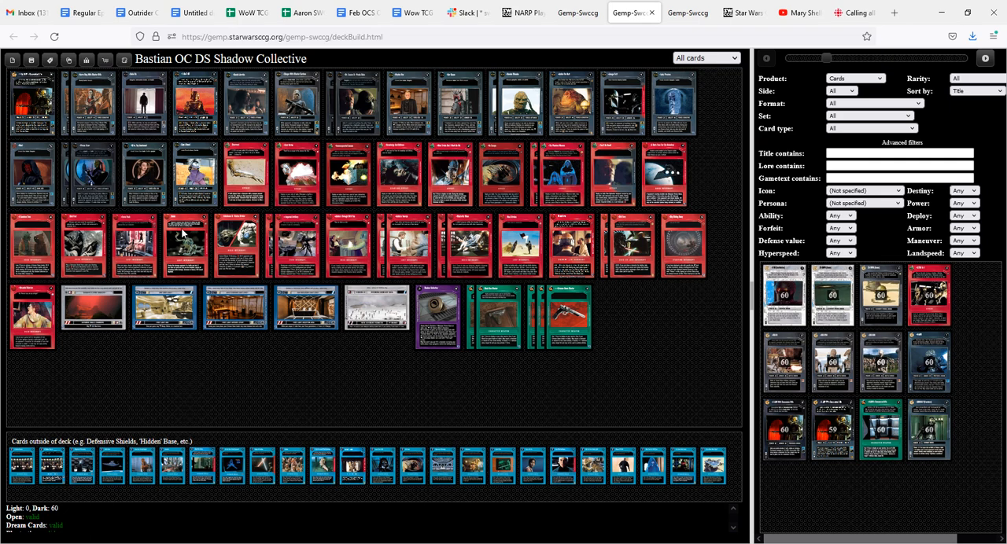
{"action": "mouse_move", "coordinate": [327, 403]}
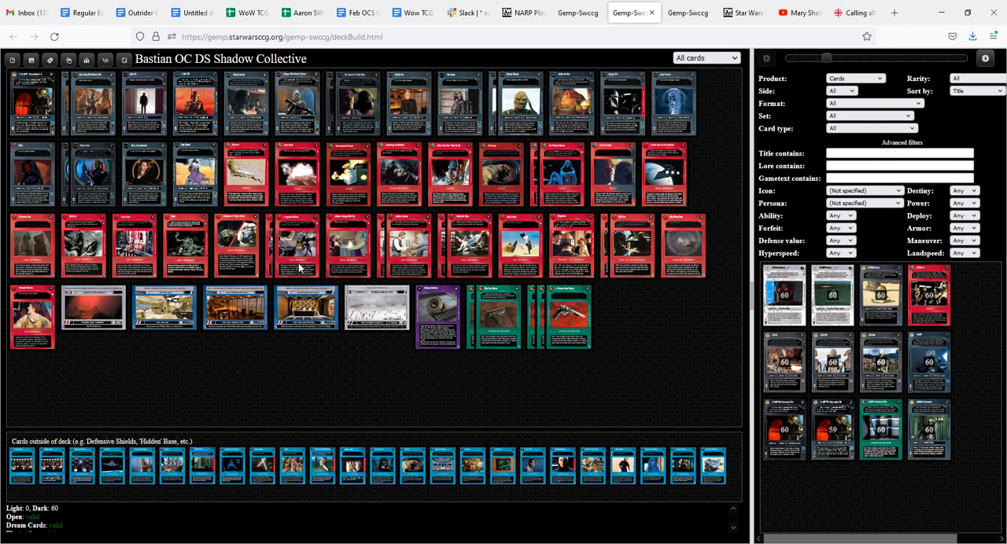
{"action": "mouse_move", "coordinate": [412, 294]}
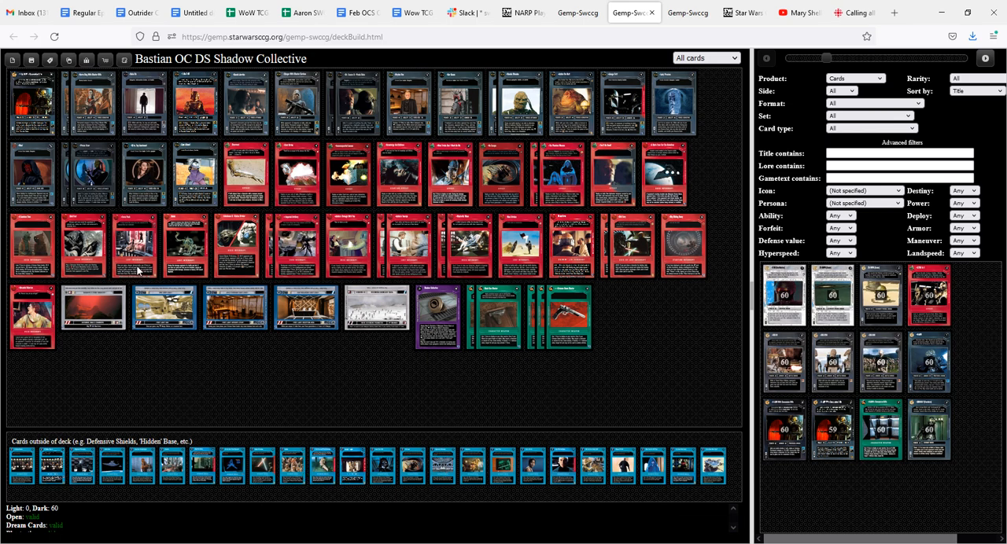
Step: Show the enlarged Force Push Lost Interrupt card details
{"action": "left_click", "coordinate": [139, 245]}
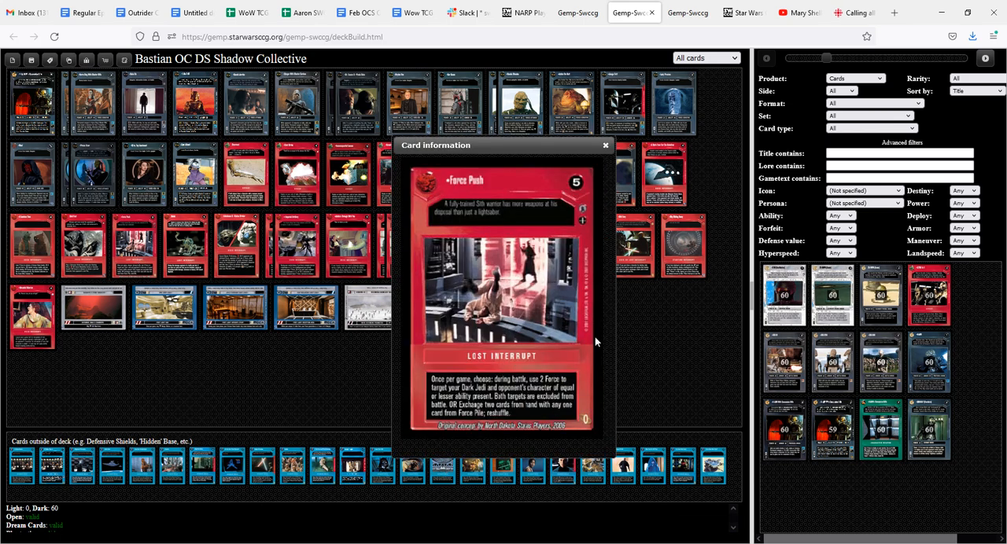
{"action": "mouse_move", "coordinate": [565, 327]}
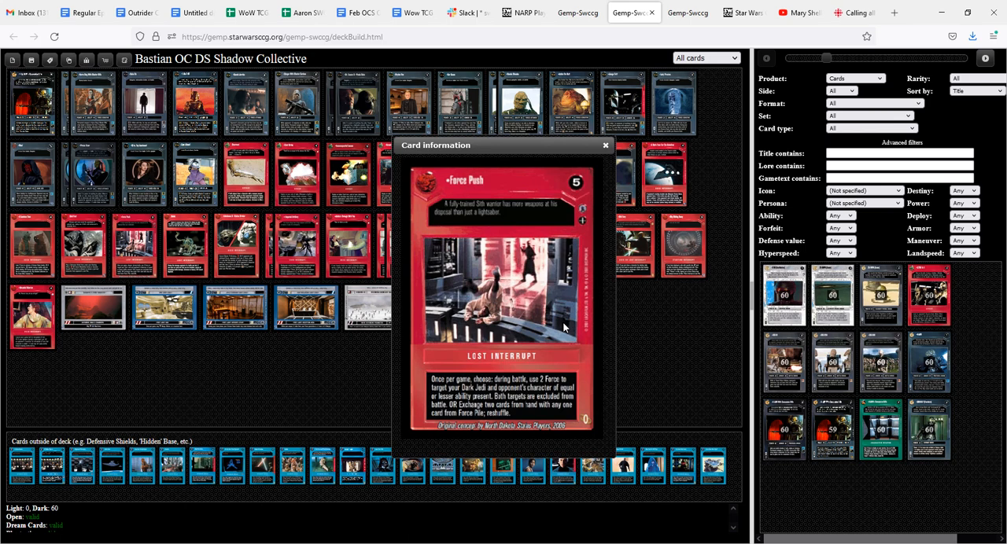
{"action": "mouse_move", "coordinate": [587, 425]}
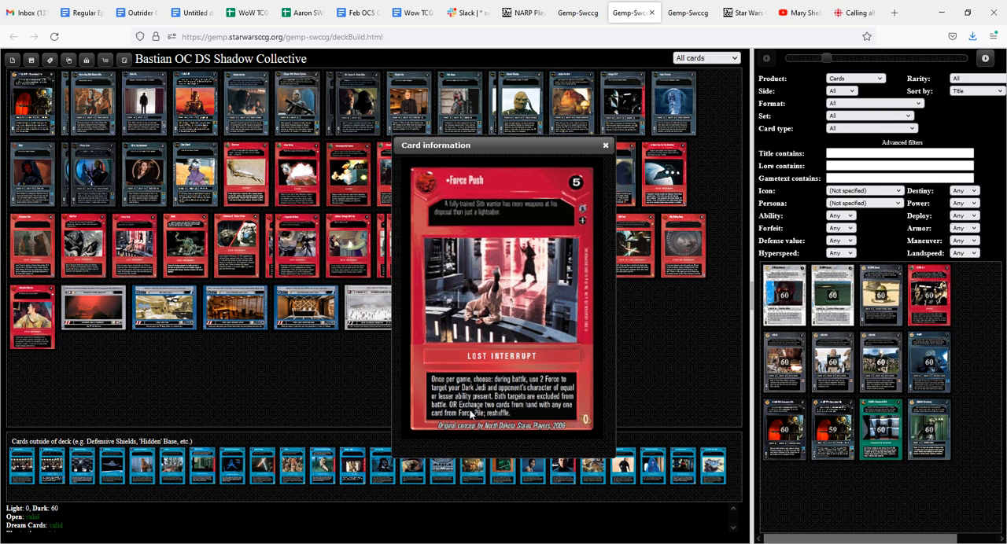
{"action": "mouse_move", "coordinate": [601, 400]}
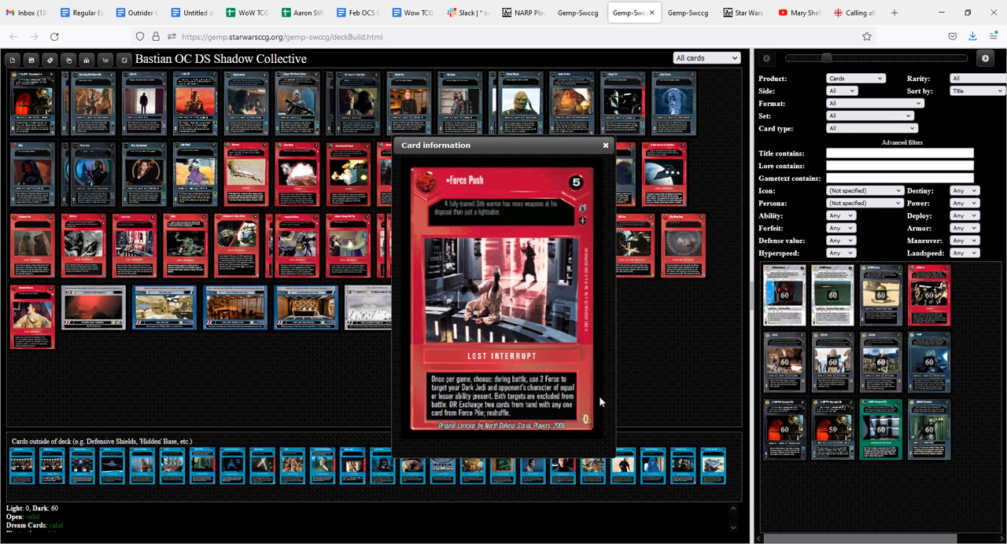
{"action": "mouse_move", "coordinate": [563, 437]}
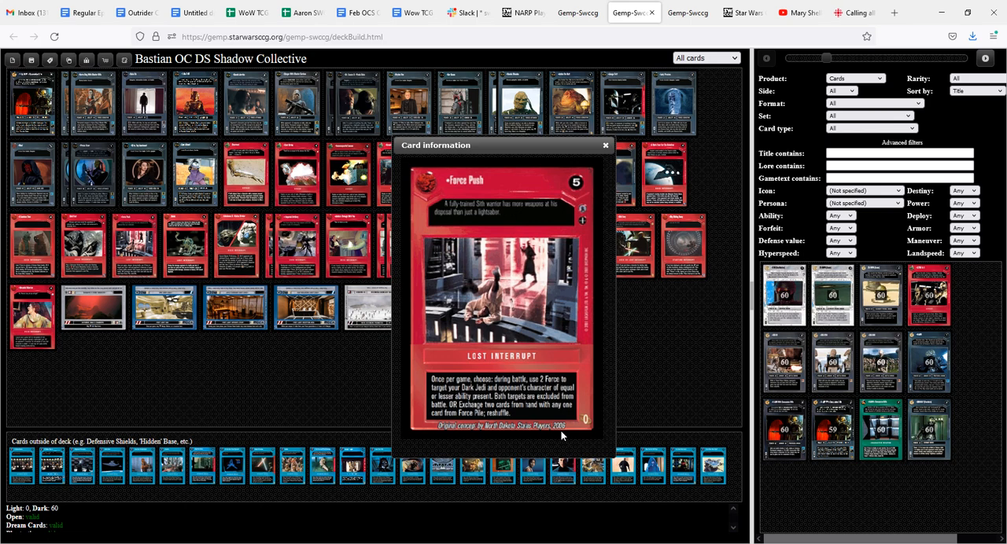
{"action": "mouse_move", "coordinate": [601, 418]}
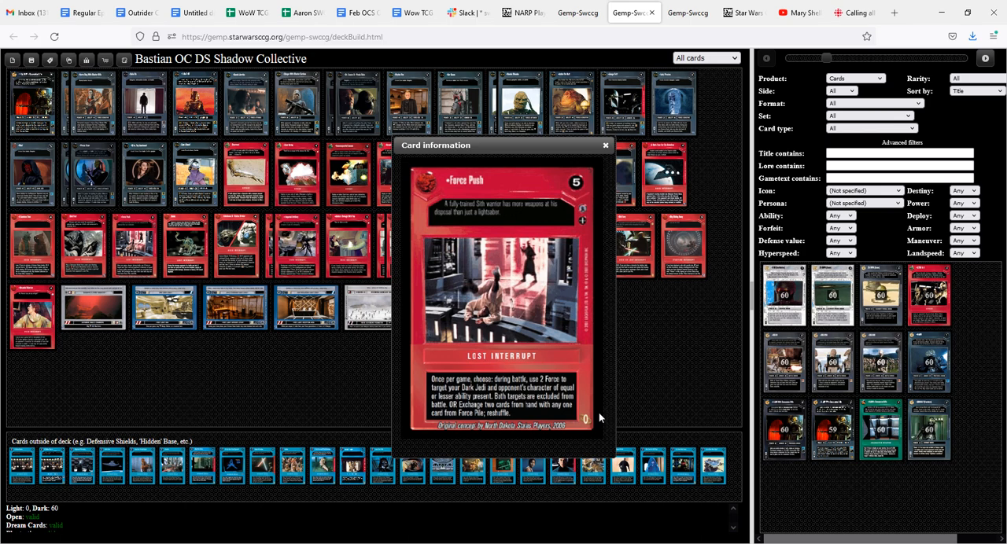
{"action": "mouse_move", "coordinate": [591, 441]}
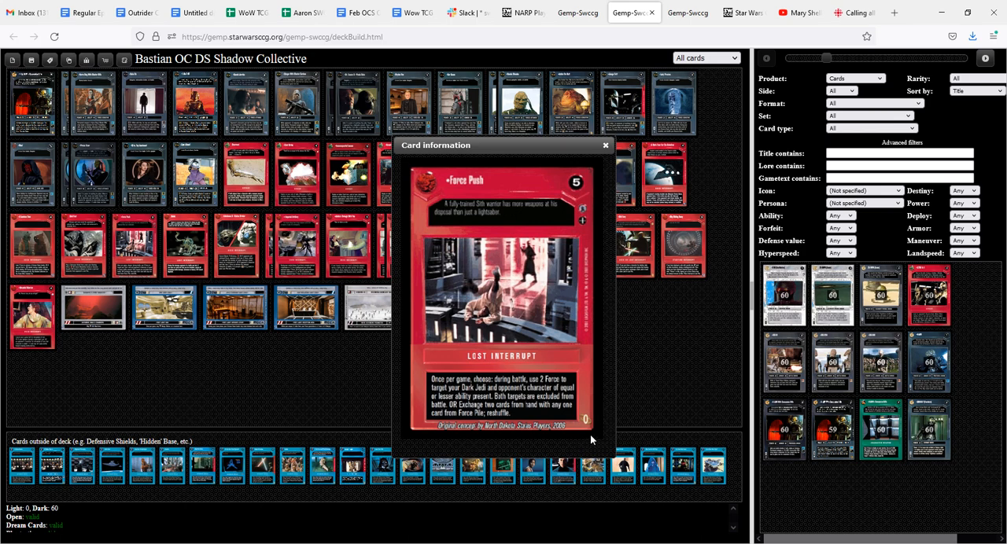
{"action": "mouse_move", "coordinate": [599, 437]}
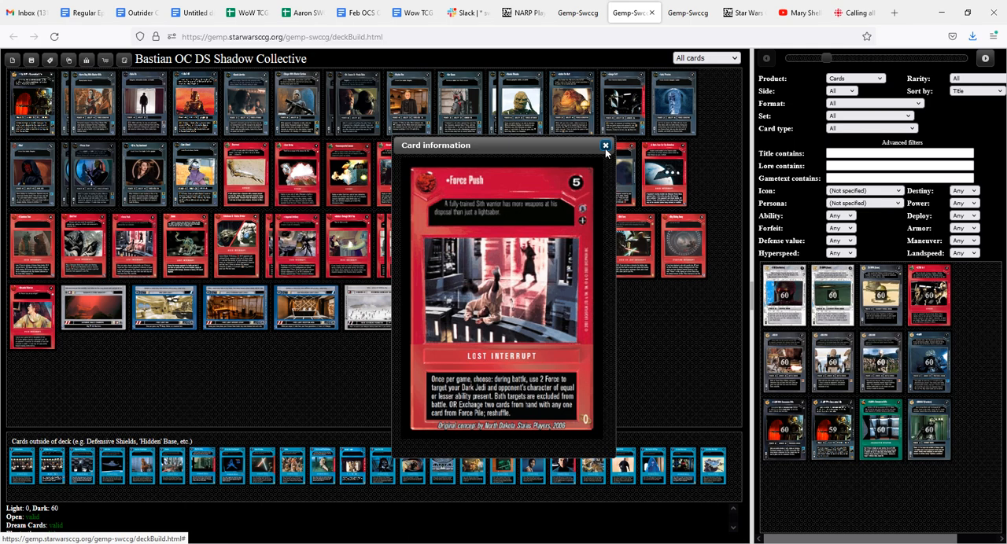
Step: Dismiss the Force Push card details to return to the full deck
{"action": "left_click", "coordinate": [605, 146]}
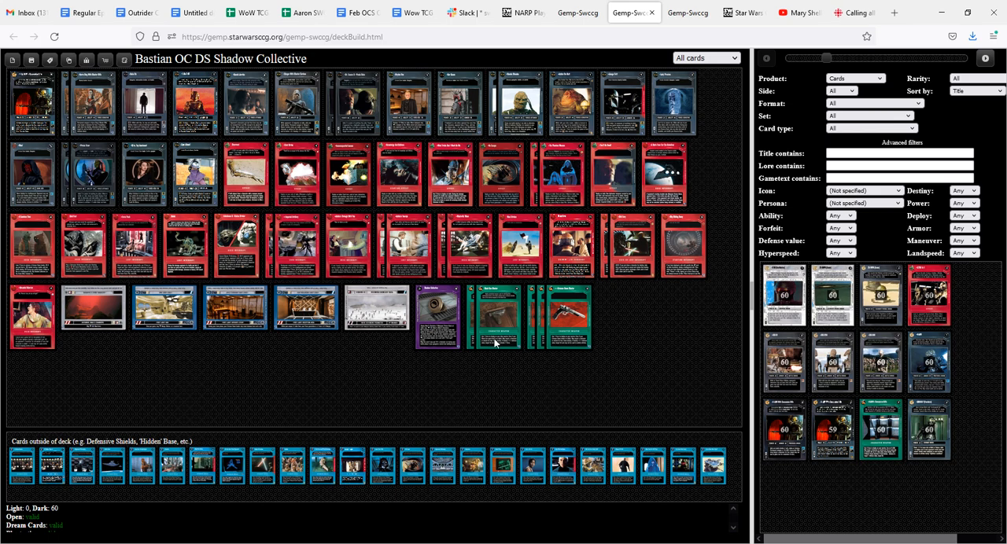
{"action": "mouse_move", "coordinate": [469, 346]}
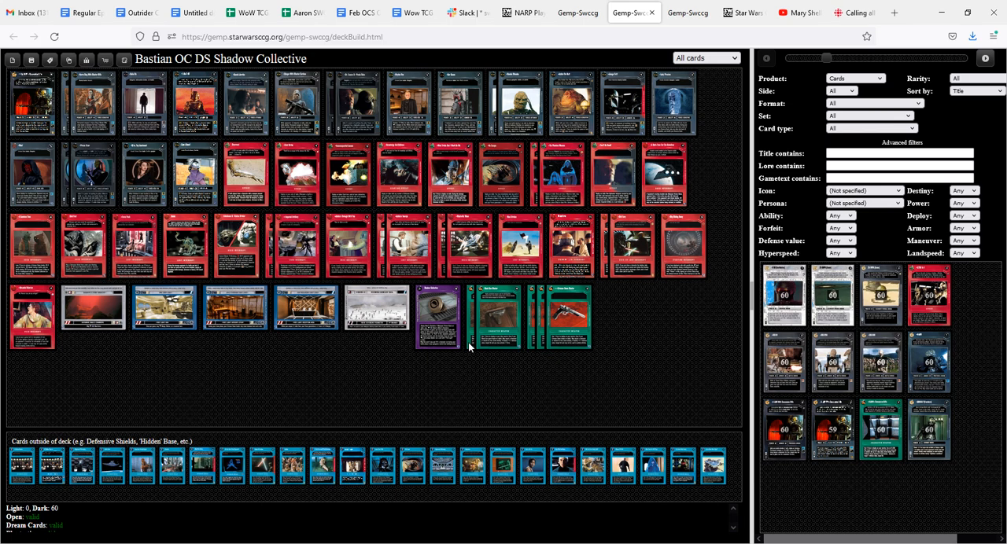
{"action": "mouse_move", "coordinate": [549, 326]}
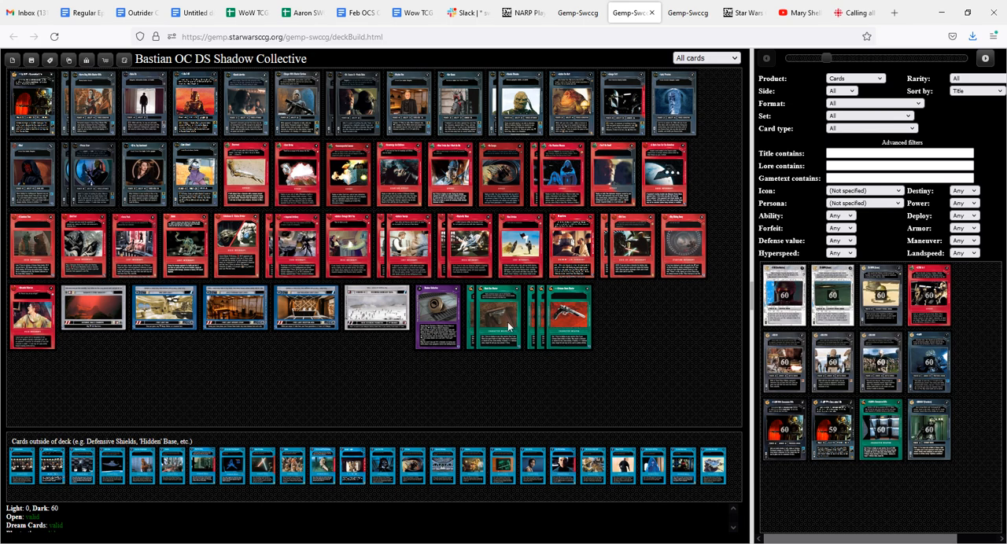
{"action": "mouse_move", "coordinate": [406, 365]}
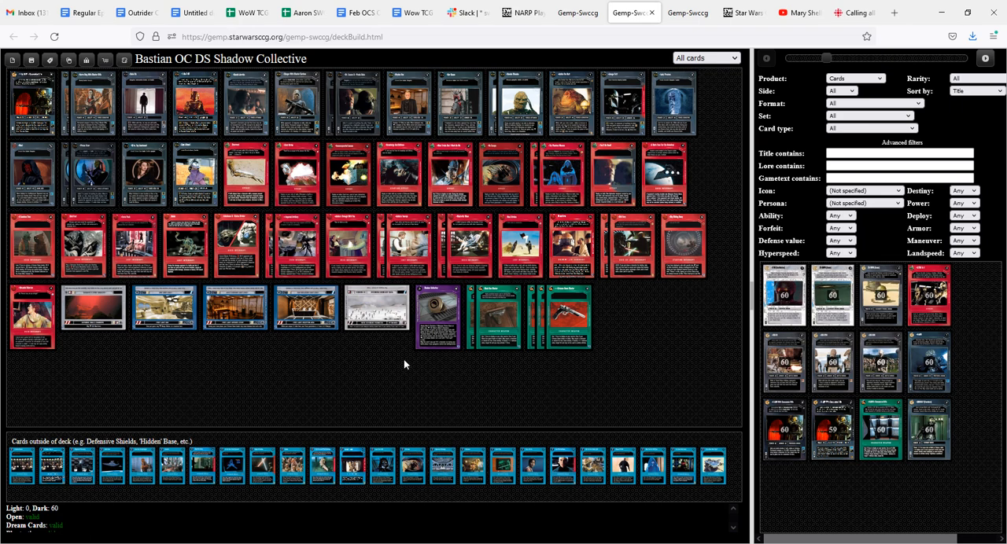
{"action": "mouse_move", "coordinate": [606, 359]}
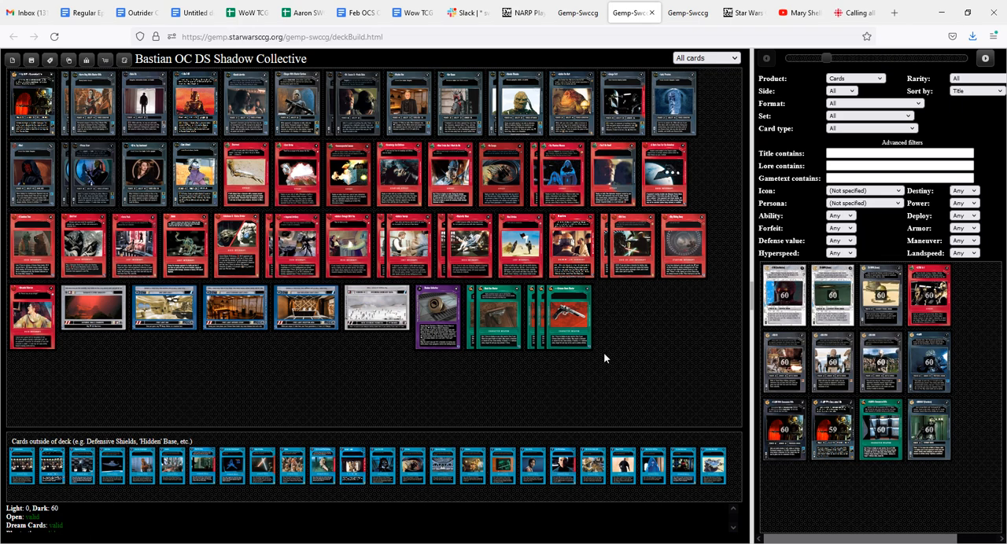
{"action": "mouse_move", "coordinate": [393, 371]}
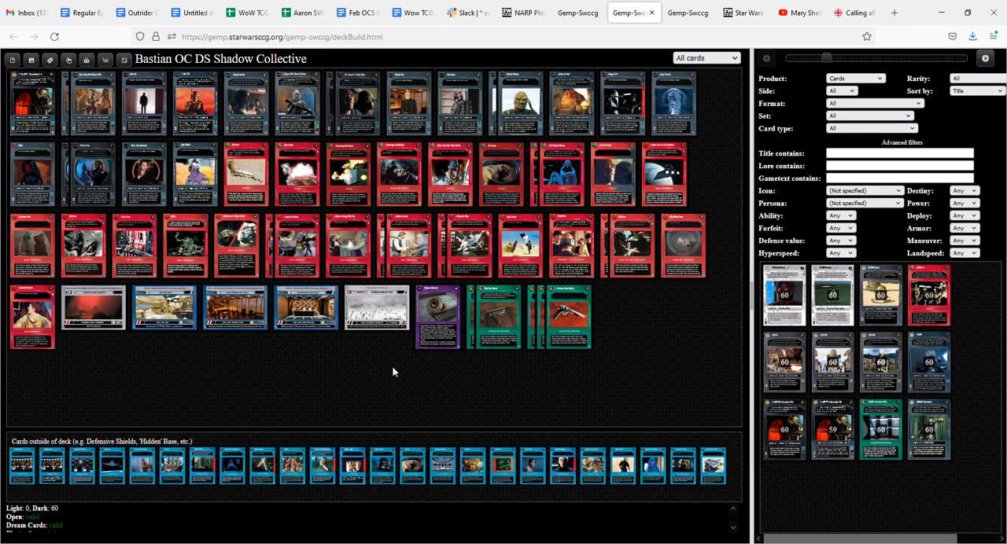
{"action": "mouse_move", "coordinate": [288, 358]}
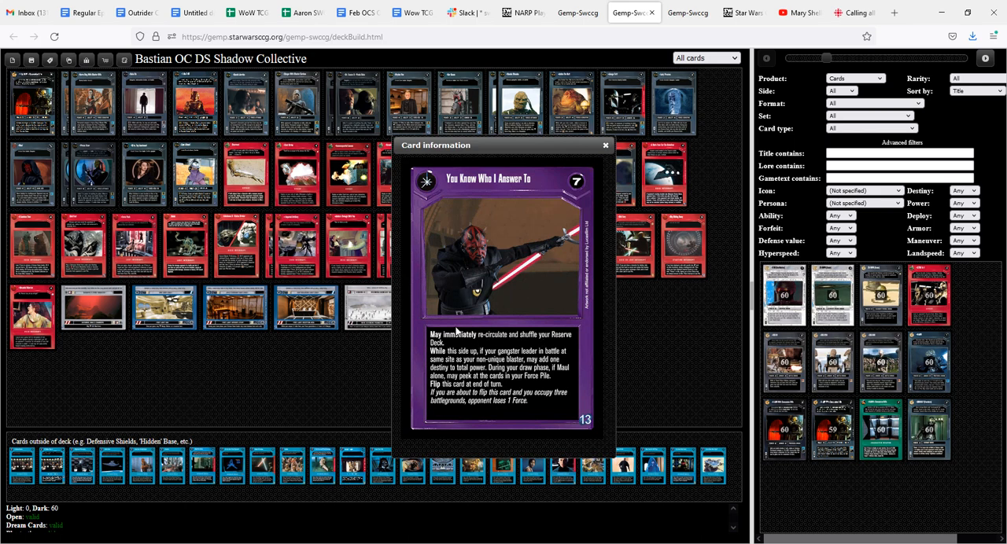
{"action": "mouse_move", "coordinate": [472, 343]}
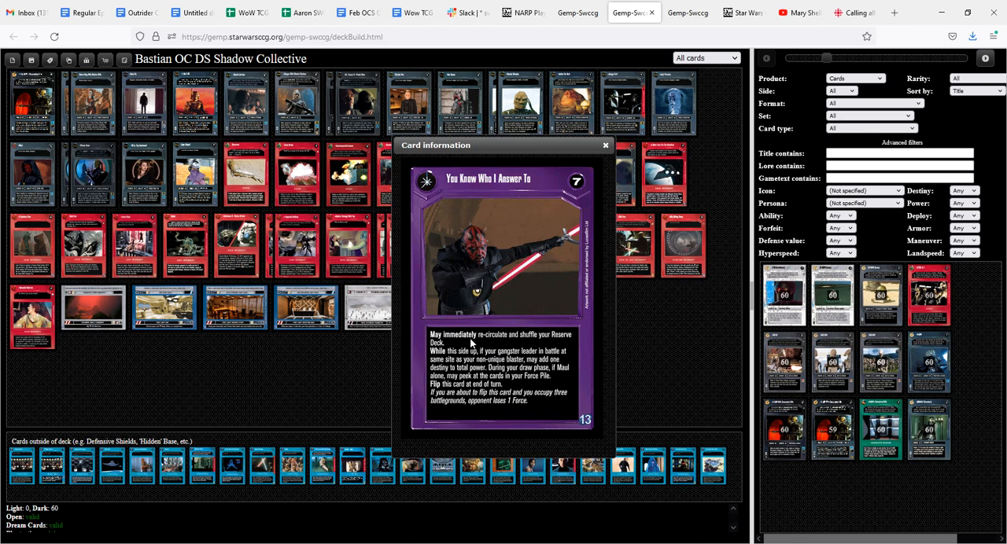
{"action": "mouse_move", "coordinate": [156, 383]}
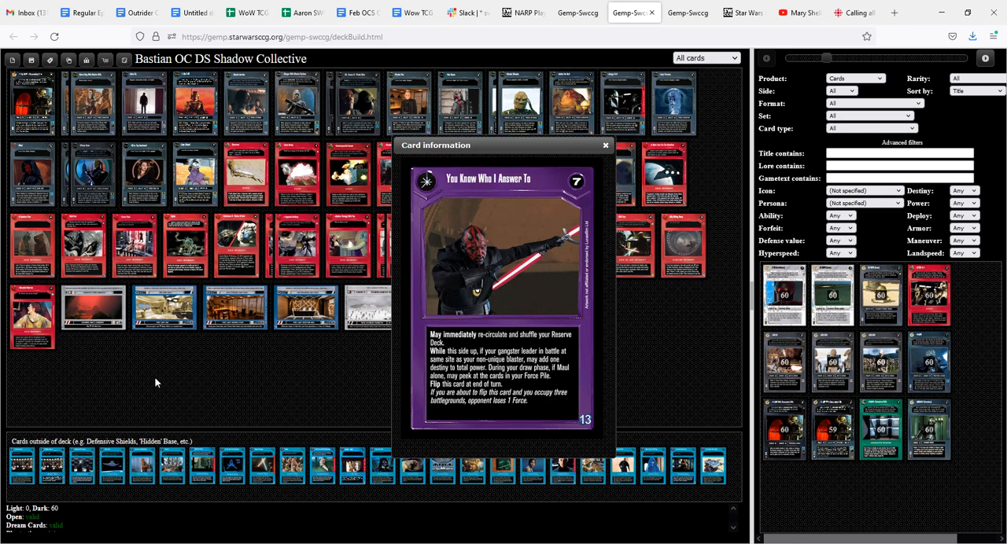
{"action": "mouse_move", "coordinate": [470, 352]}
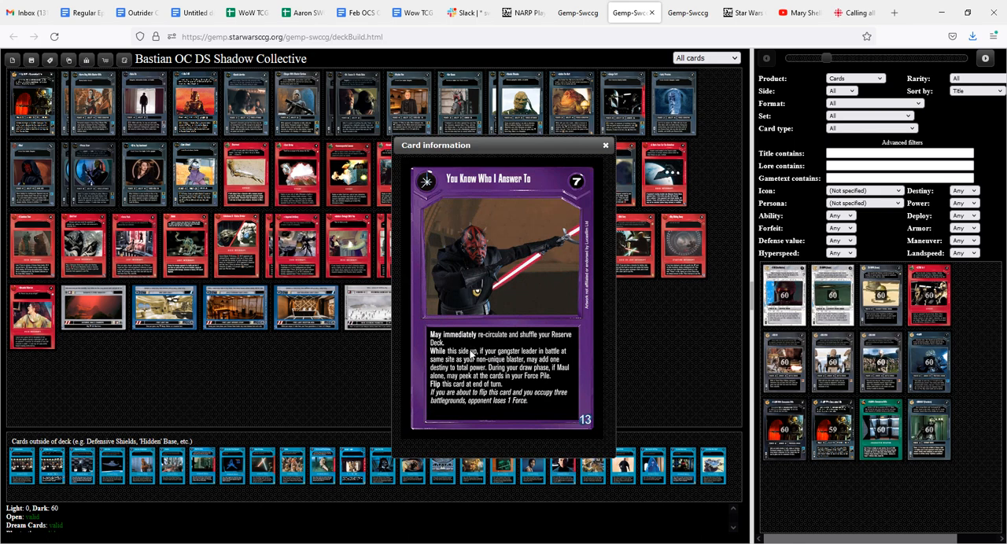
{"action": "mouse_move", "coordinate": [484, 343]}
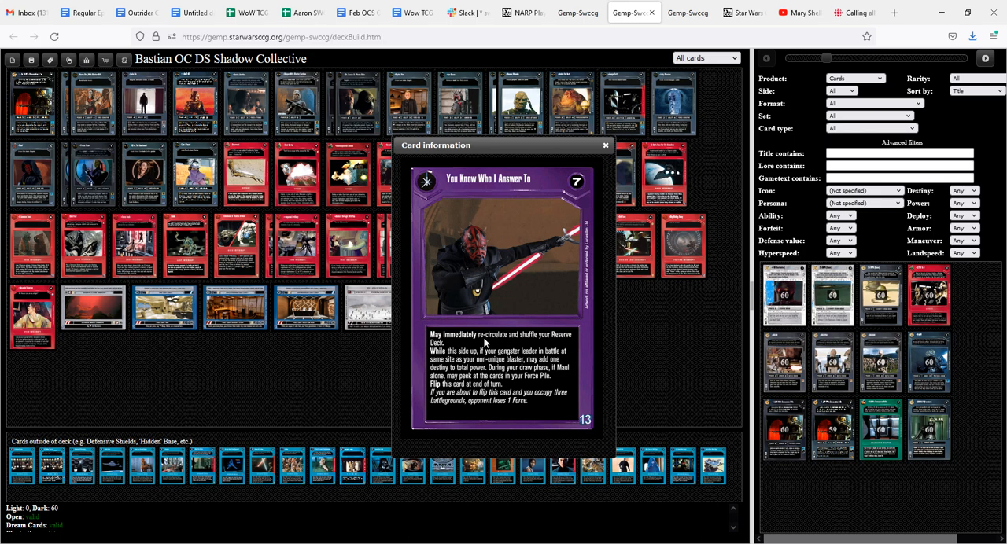
{"action": "mouse_move", "coordinate": [501, 372]}
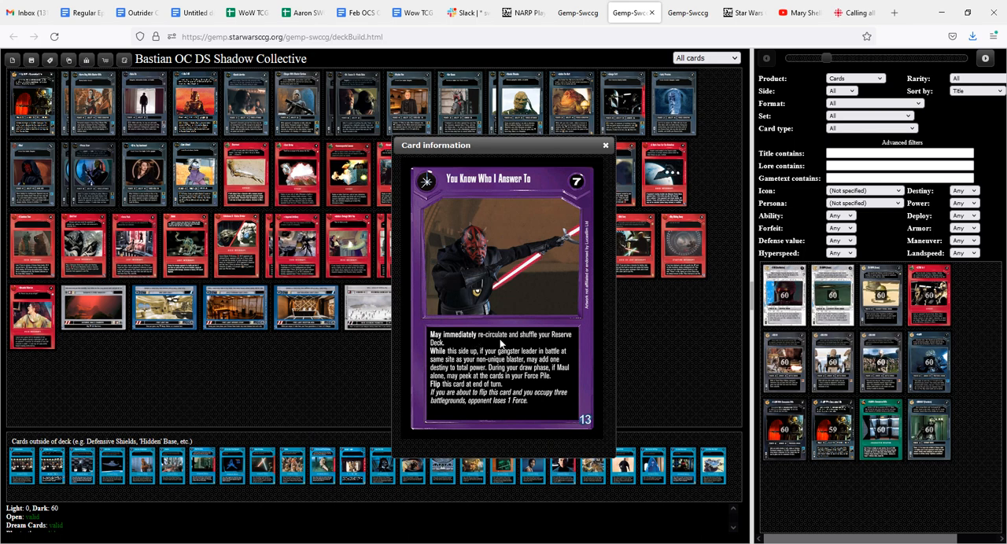
{"action": "mouse_move", "coordinate": [510, 351]}
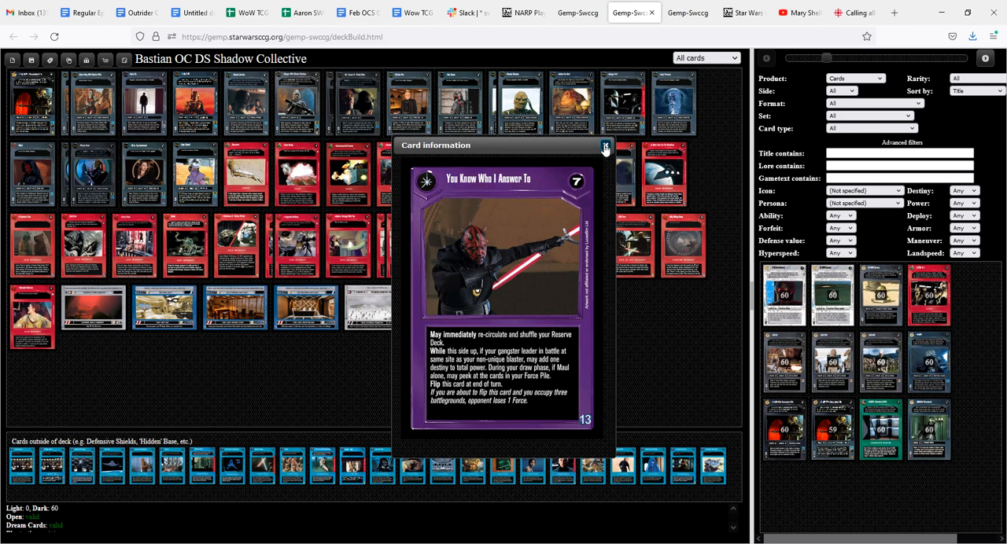
Step: Dismiss the You Know Who I Answer To details and switch to the Branch OC LS Hitco deck
{"action": "left_click", "coordinate": [604, 147]}
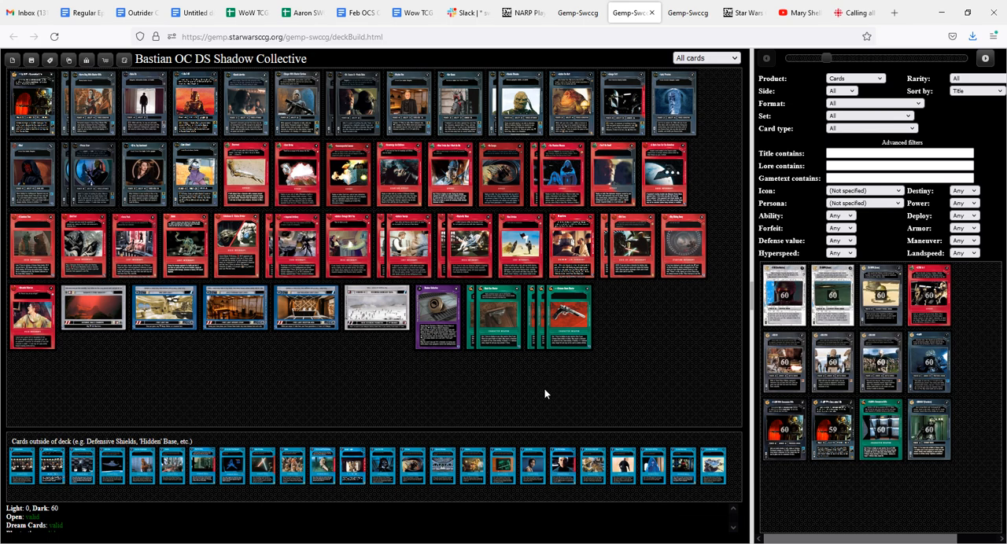
{"action": "left_click", "coordinate": [684, 13]}
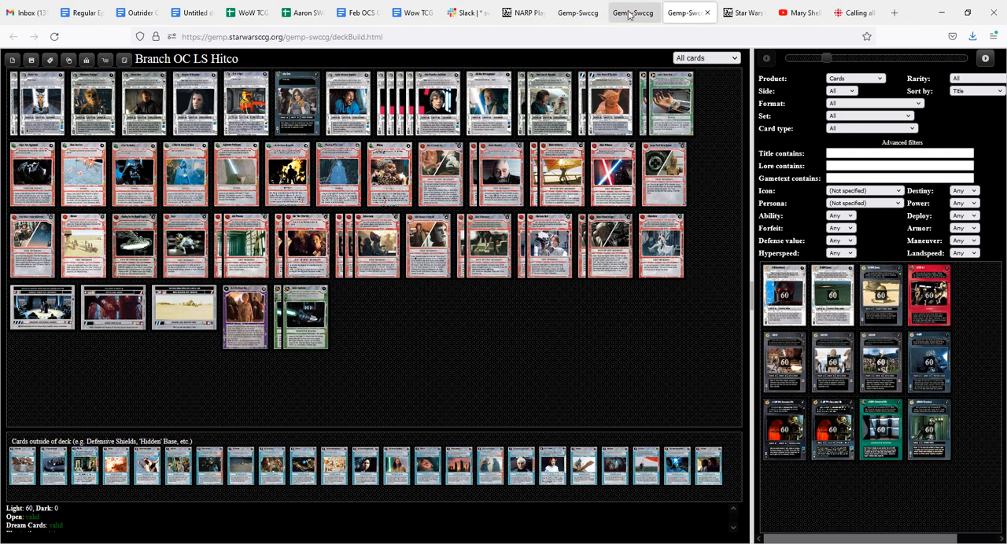
Step: Glance back at the Bastian deck, then return to the Branch OC LS Hitco deck
{"action": "left_click", "coordinate": [633, 12]}
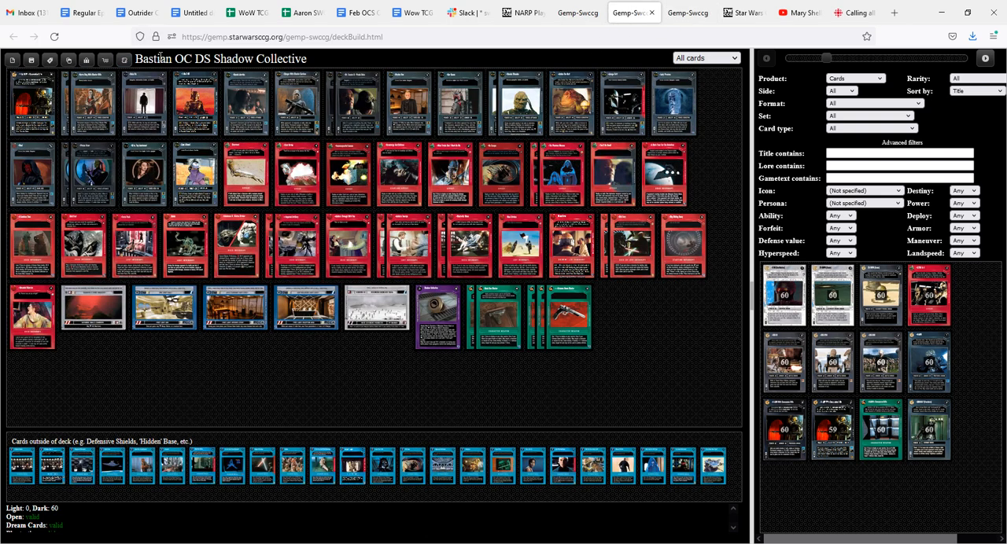
{"action": "left_click", "coordinate": [679, 13]}
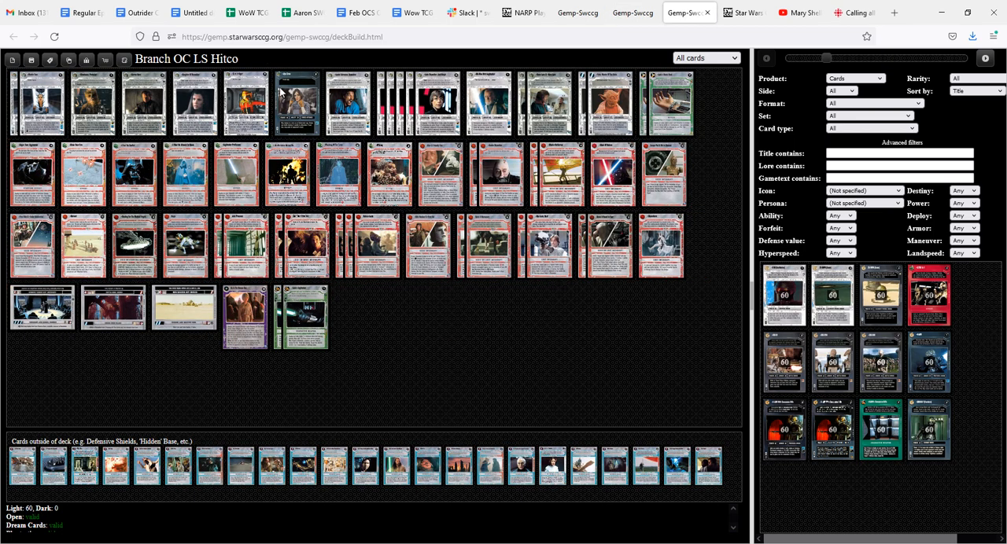
{"action": "mouse_move", "coordinate": [337, 183]}
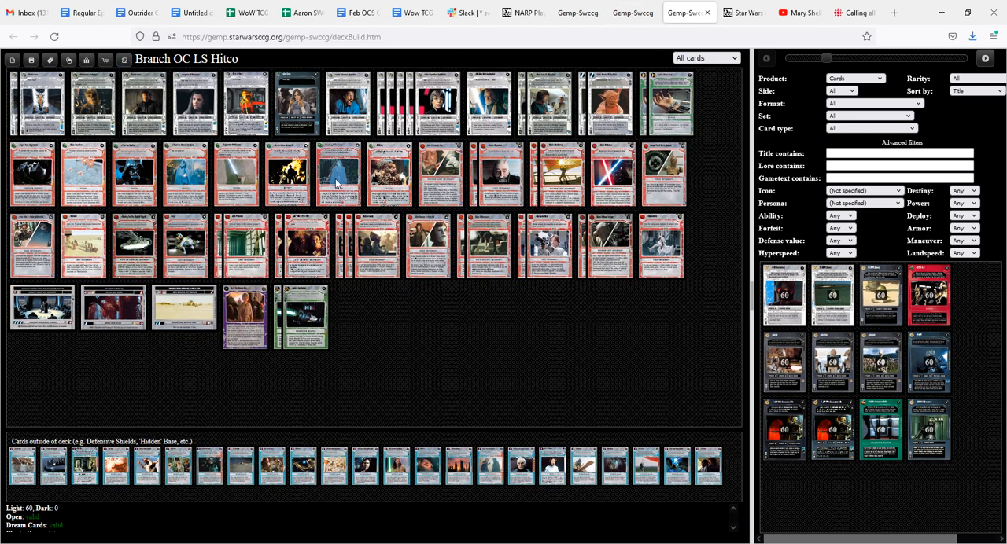
{"action": "mouse_move", "coordinate": [425, 326]}
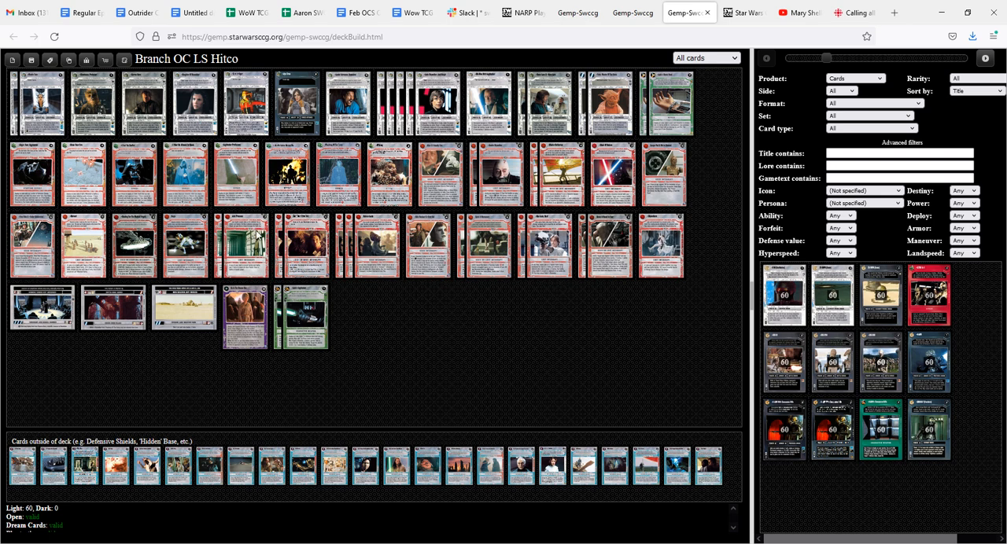
{"action": "mouse_move", "coordinate": [233, 249]}
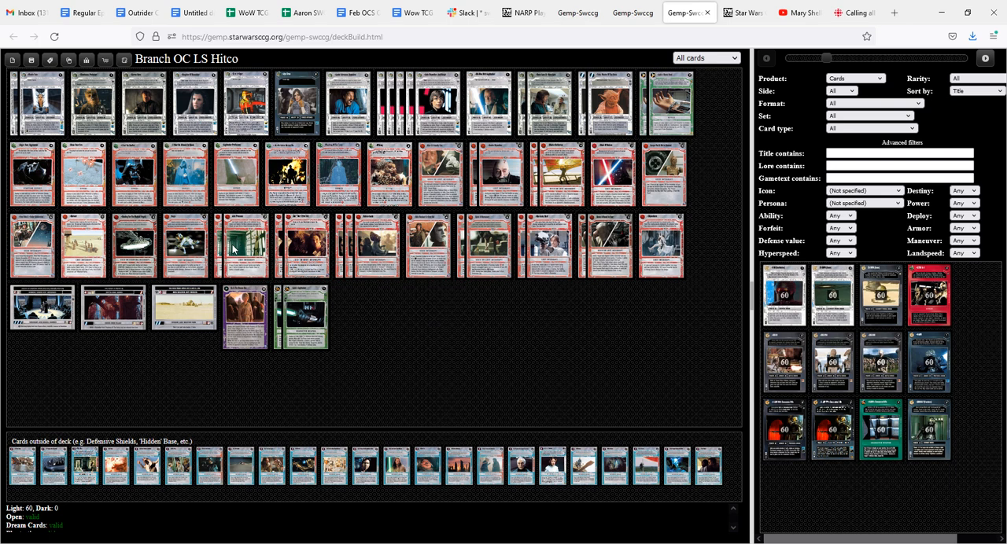
{"action": "mouse_move", "coordinate": [217, 255]}
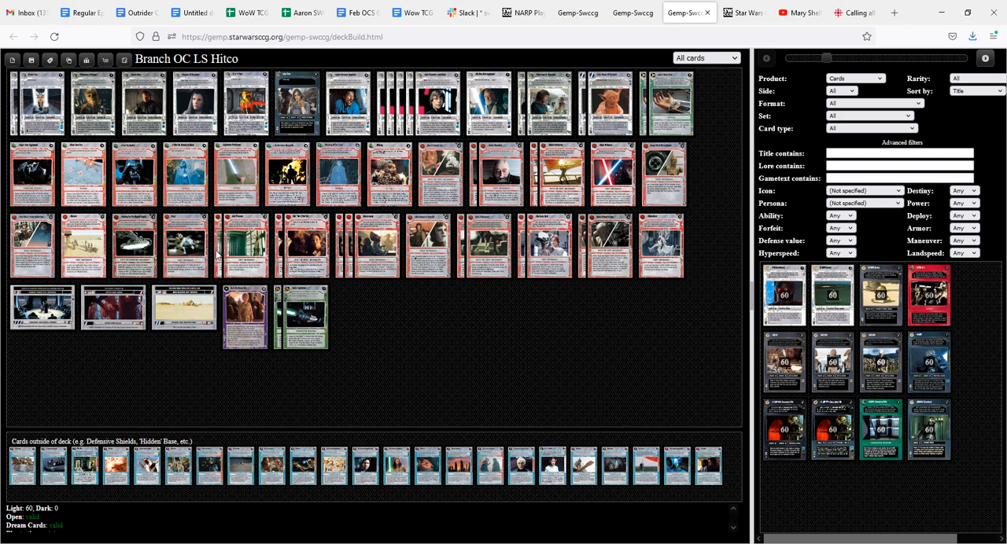
{"action": "mouse_move", "coordinate": [389, 325]}
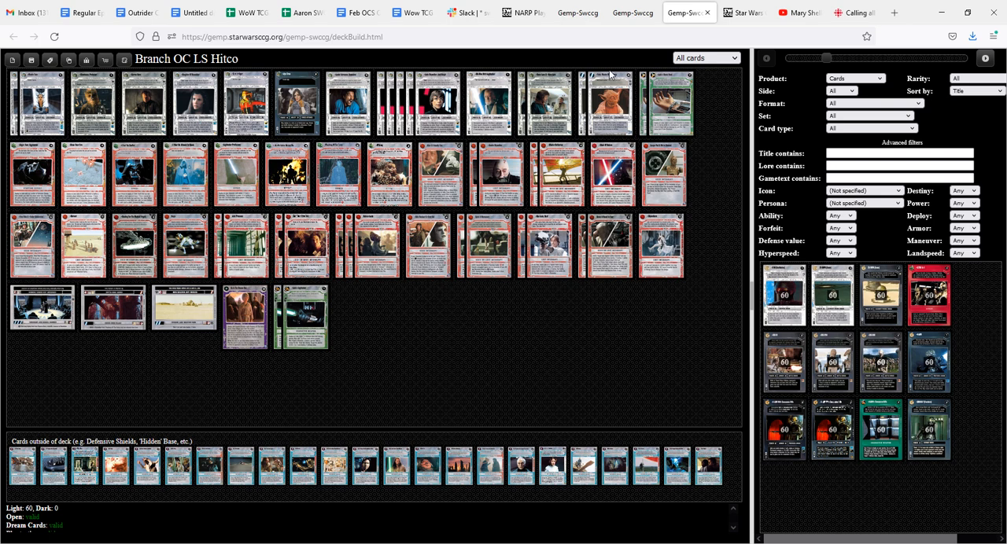
{"action": "left_click", "coordinate": [631, 13]}
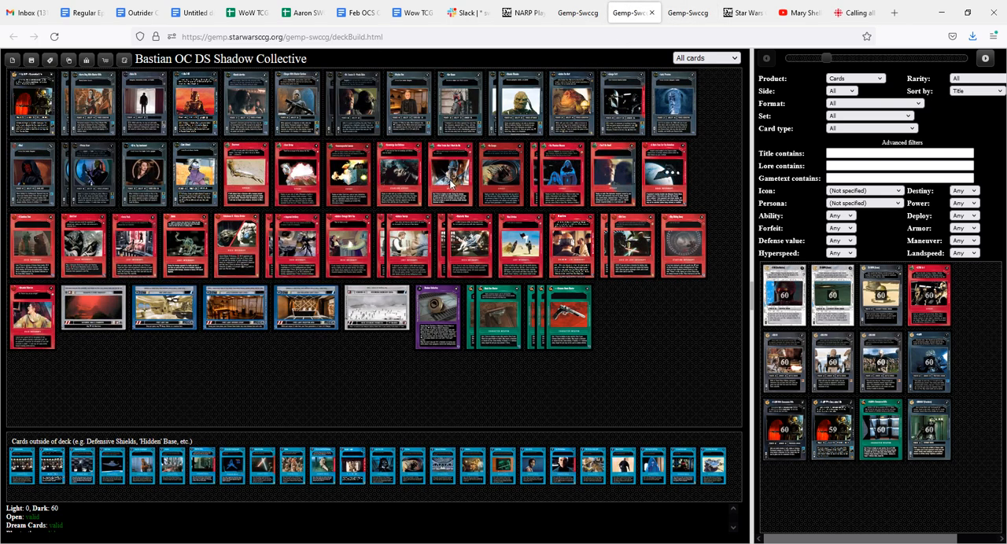
{"action": "left_click", "coordinate": [450, 174]}
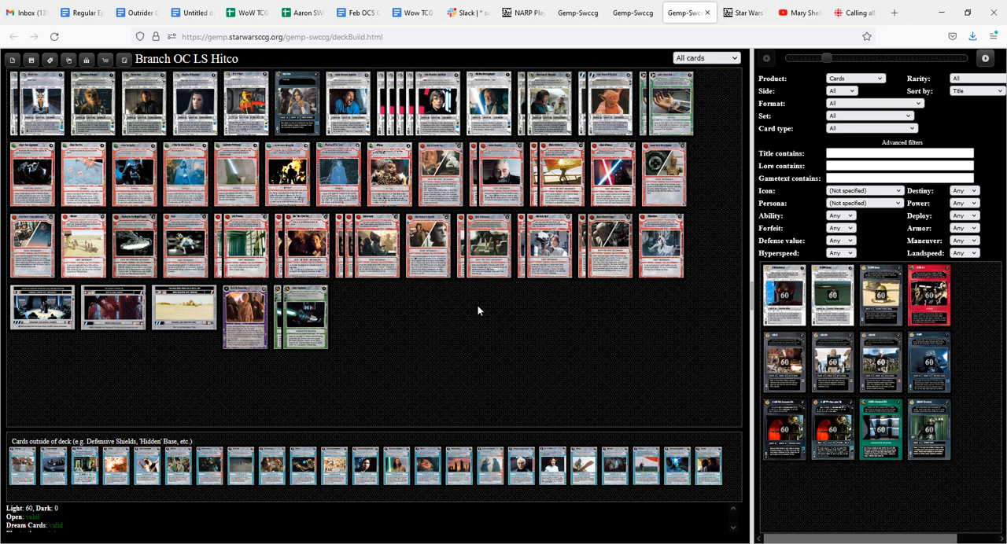
{"action": "mouse_move", "coordinate": [154, 202]}
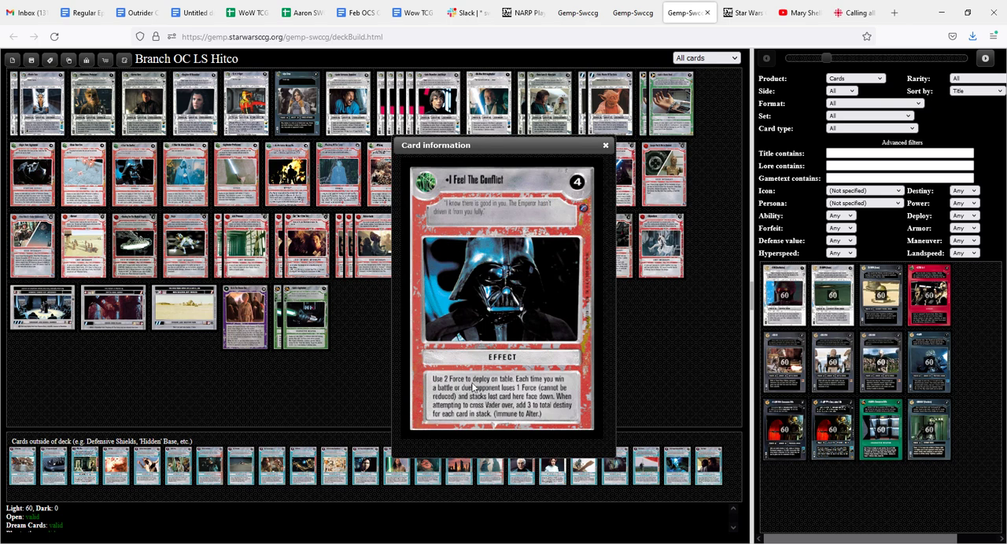
{"action": "mouse_move", "coordinate": [604, 148]}
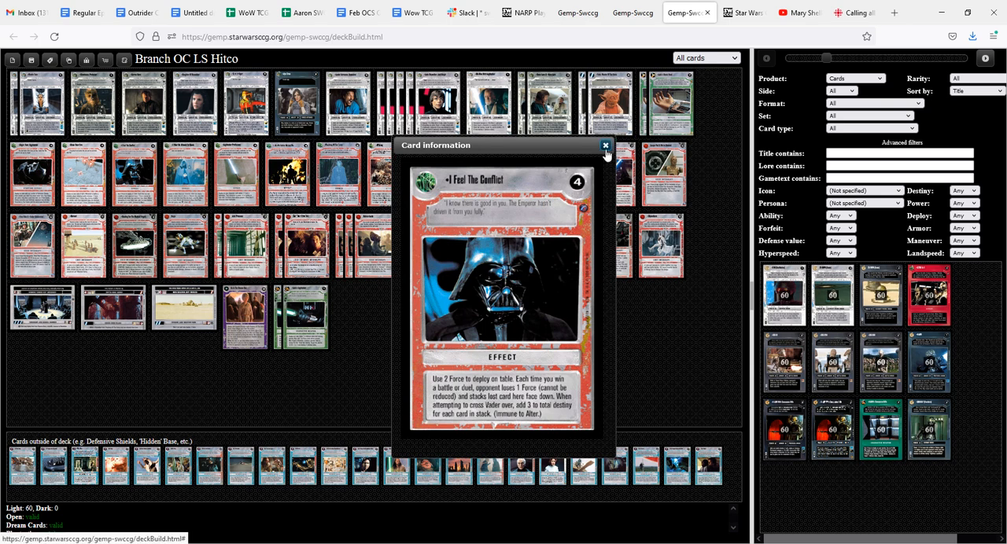
Step: Dismiss the I Feel The Conflict and Draw Their Fire card details
{"action": "left_click", "coordinate": [604, 146]}
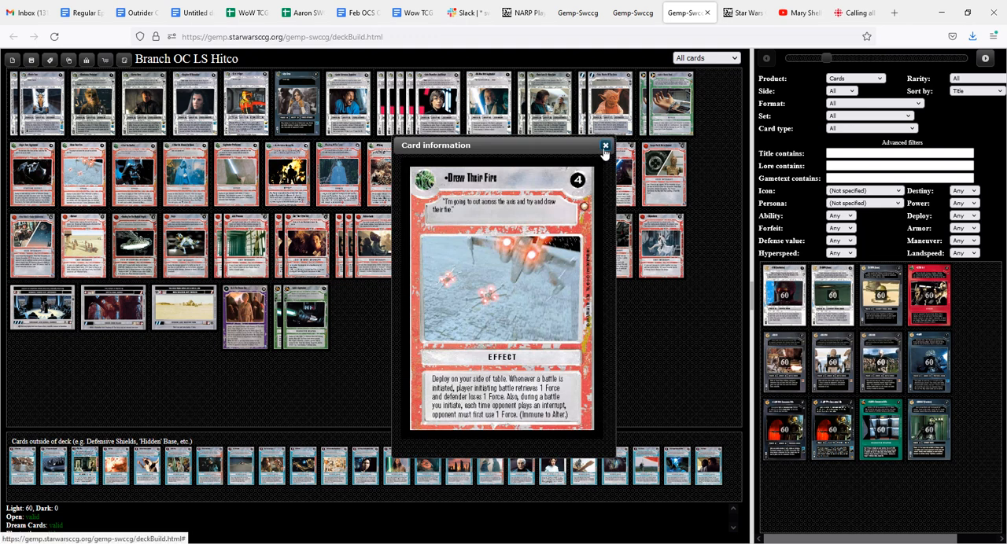
{"action": "left_click", "coordinate": [604, 146]}
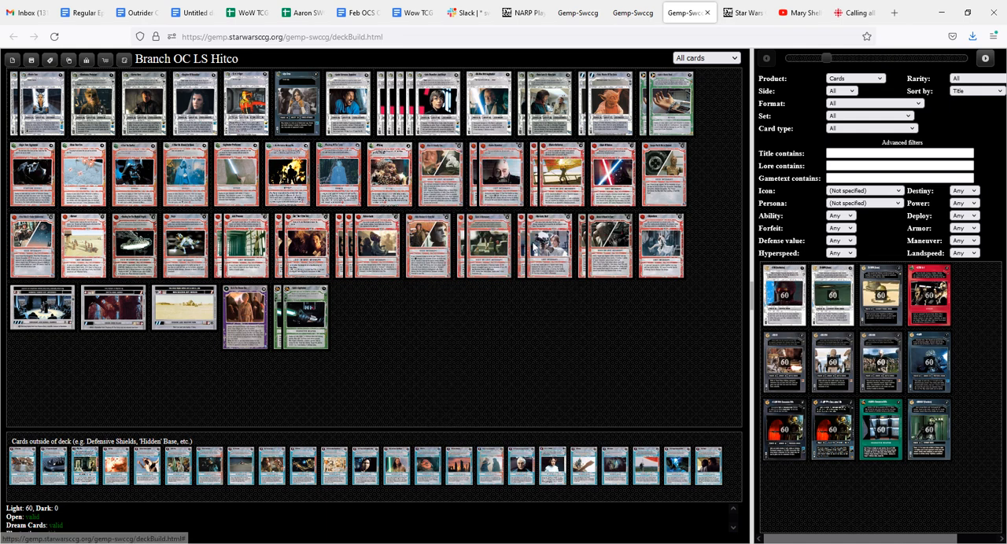
{"action": "mouse_move", "coordinate": [499, 298]}
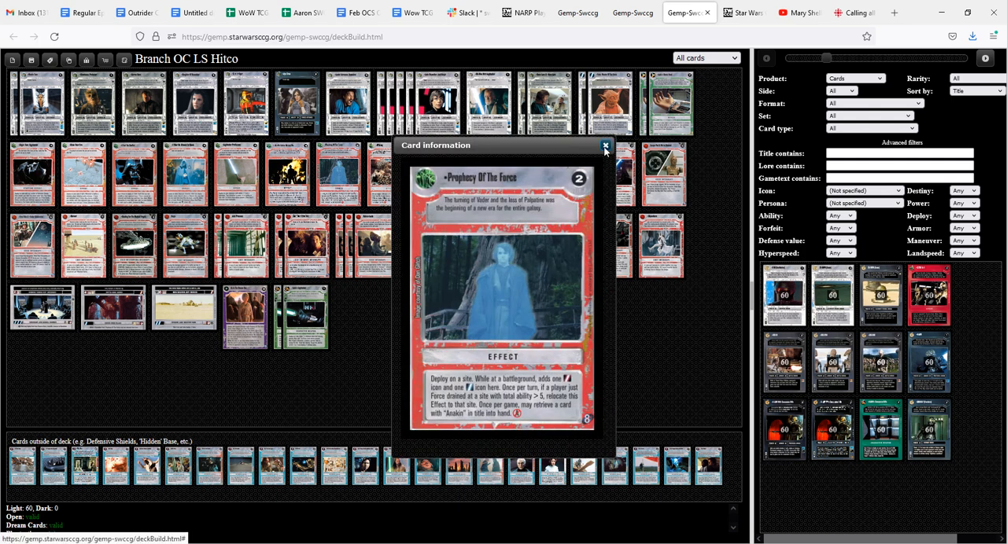
Step: Dismiss the Prophecy Of The Force and Tatooine: Lars' Moisture Farm card details
{"action": "left_click", "coordinate": [604, 148]}
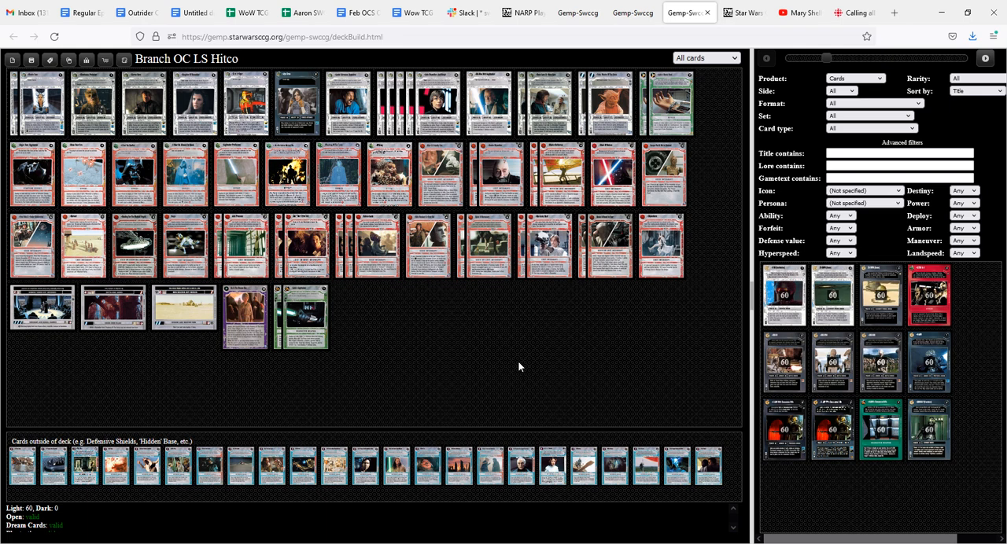
{"action": "mouse_move", "coordinate": [218, 409]}
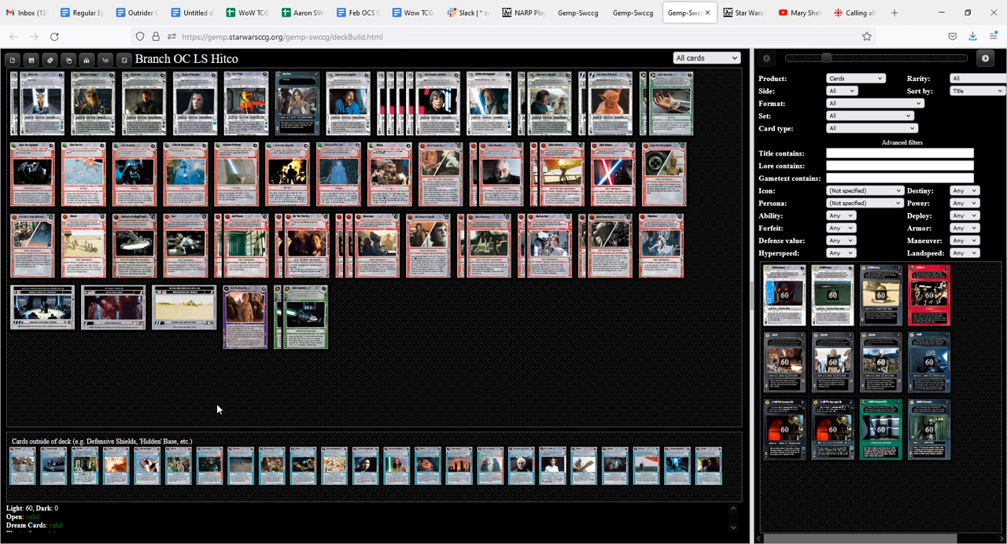
{"action": "mouse_move", "coordinate": [98, 314]}
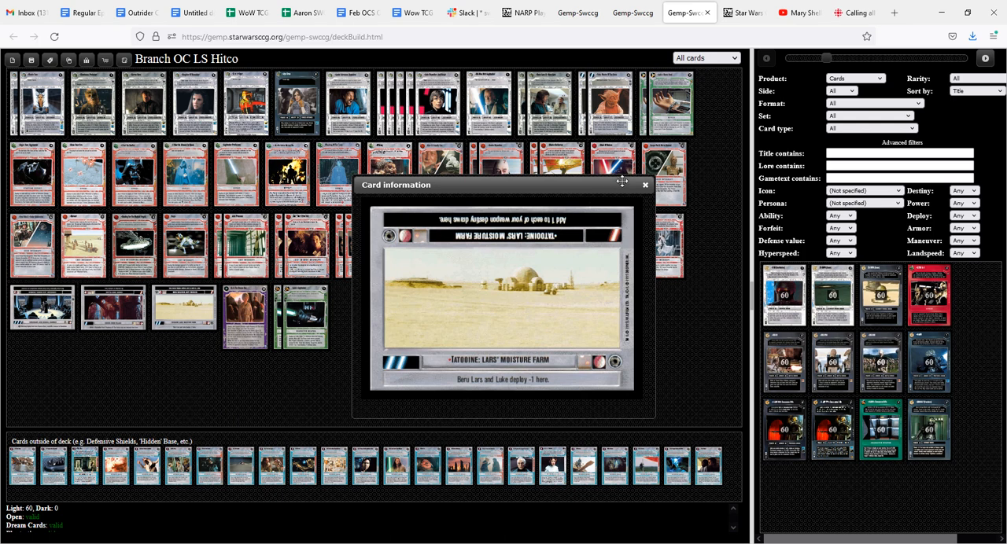
{"action": "left_click", "coordinate": [645, 184]}
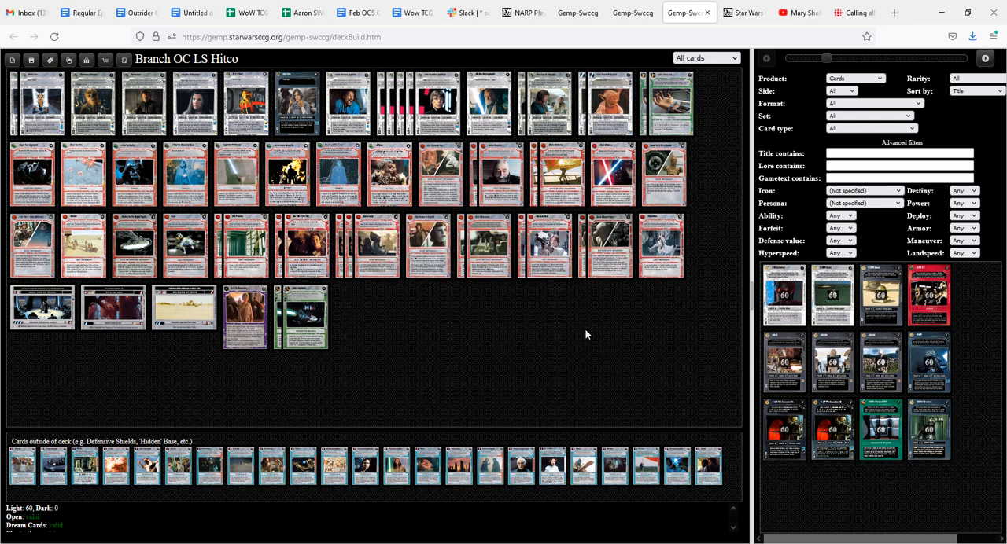
{"action": "mouse_move", "coordinate": [655, 326]}
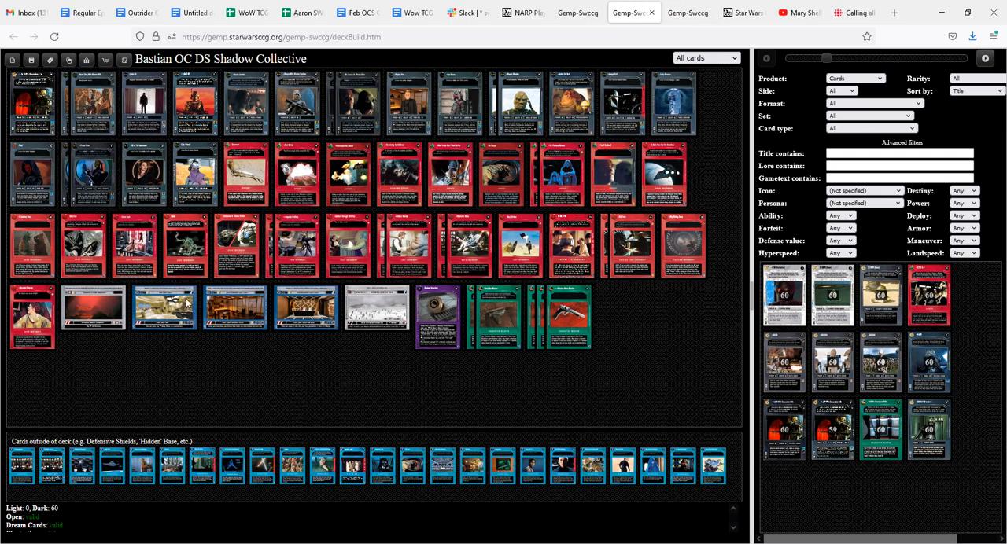
{"action": "mouse_move", "coordinate": [688, 13]}
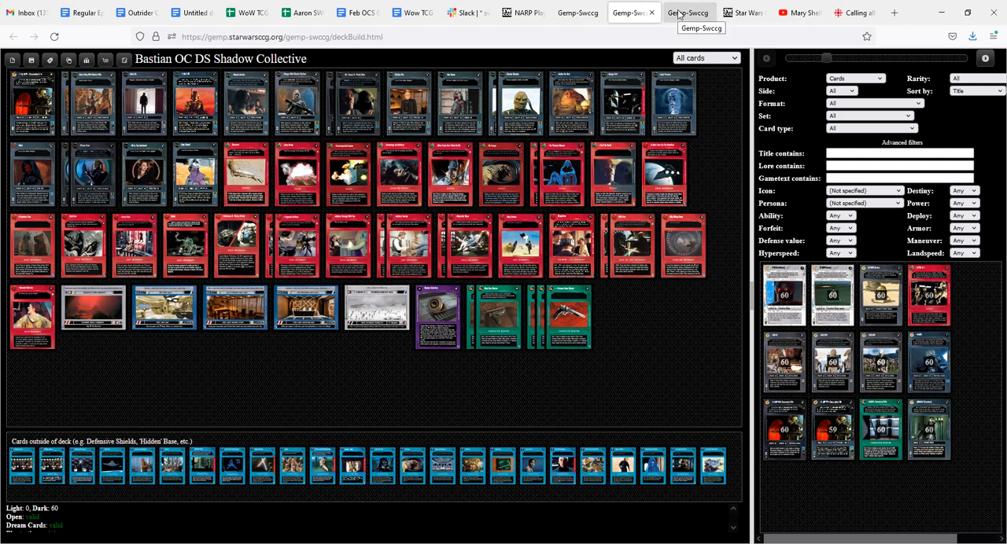
Step: Switch back to the Branch OC LS Hitco deck from the Bastian deck
{"action": "left_click", "coordinate": [686, 13]}
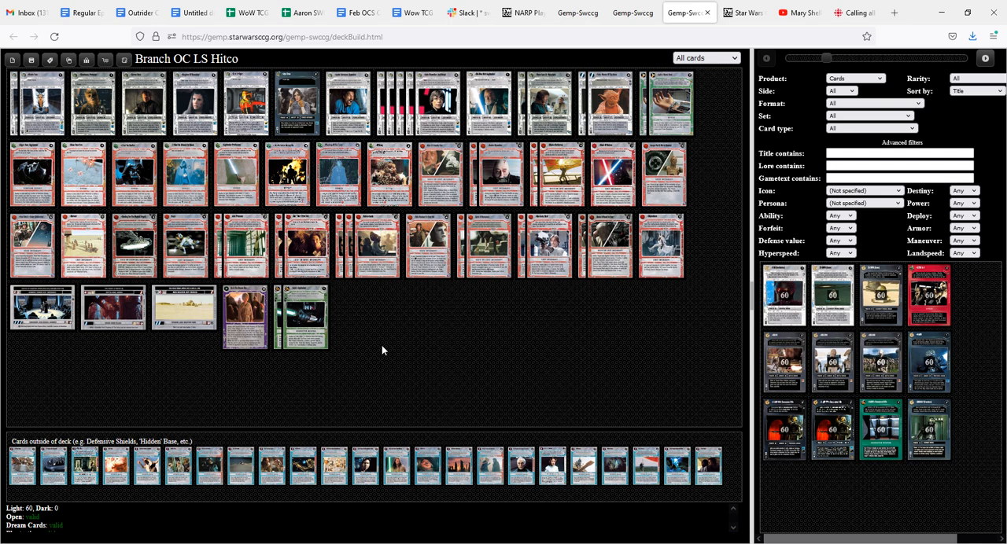
{"action": "mouse_move", "coordinate": [267, 302]}
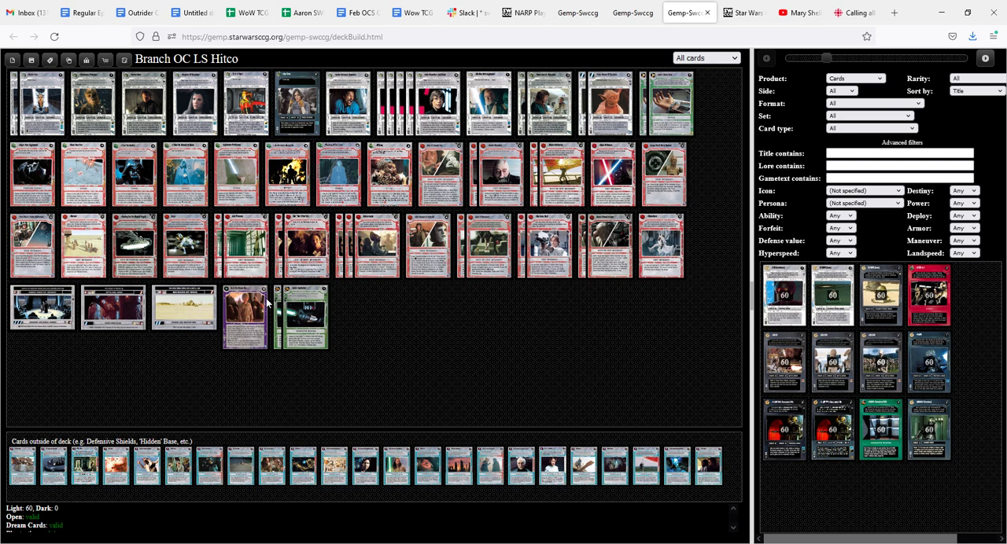
{"action": "mouse_move", "coordinate": [443, 321]}
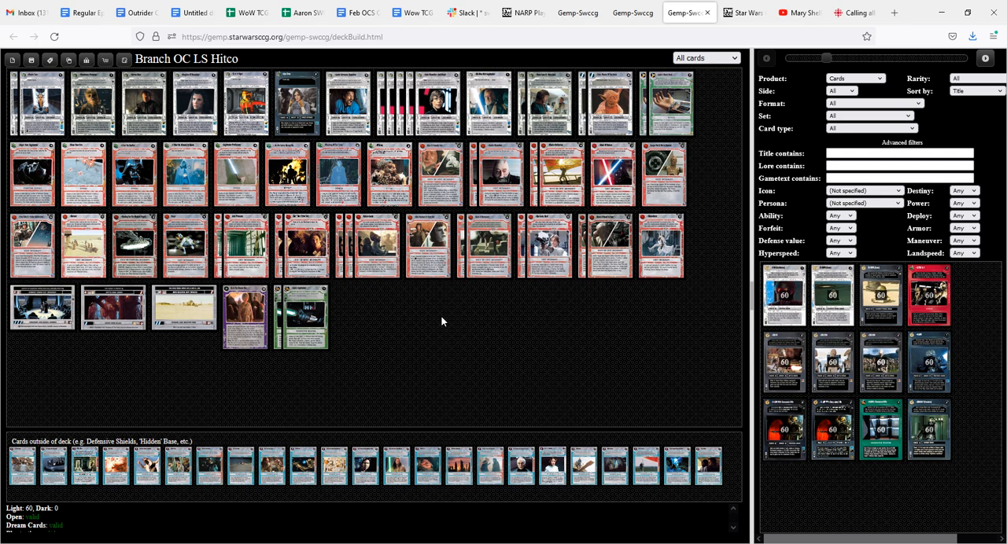
{"action": "mouse_move", "coordinate": [124, 313]}
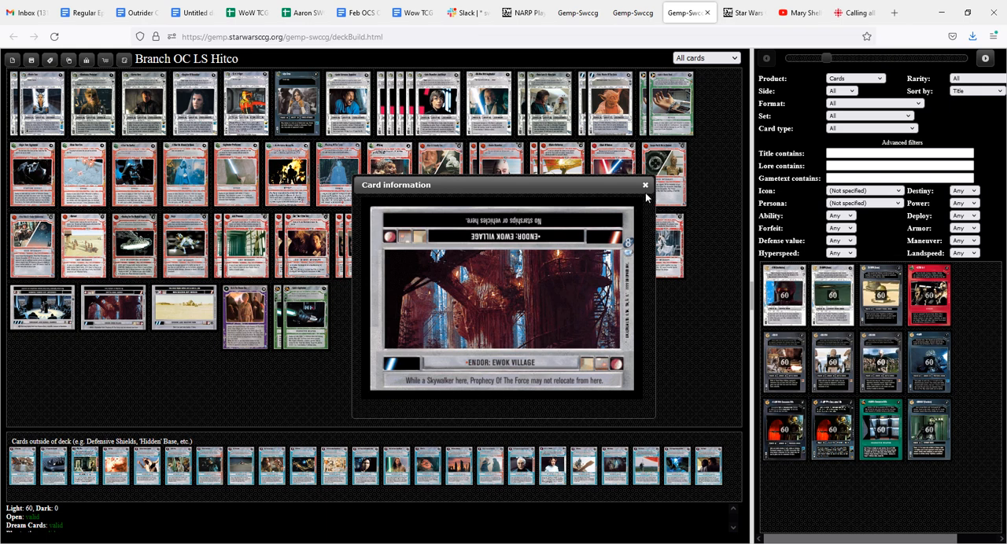
{"action": "left_click", "coordinate": [644, 184]}
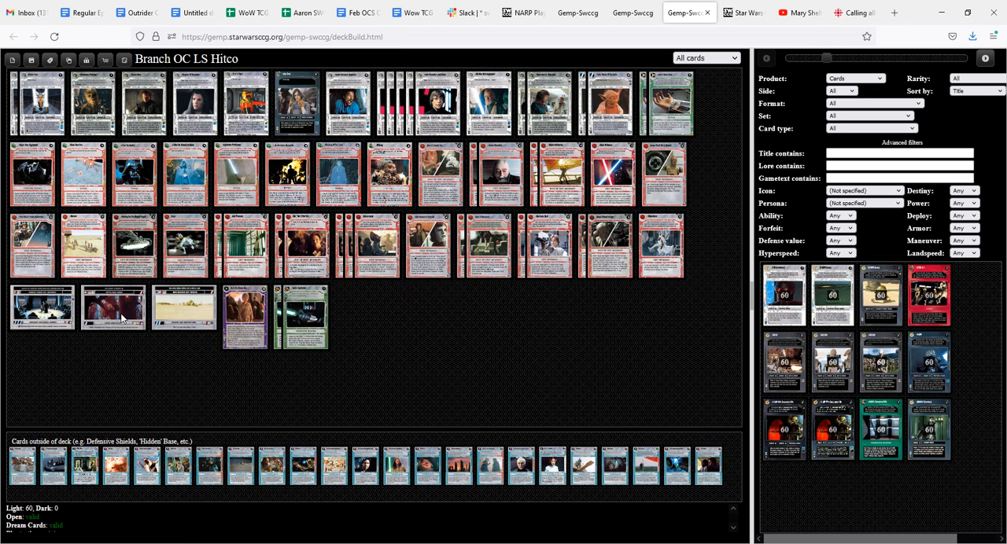
{"action": "mouse_move", "coordinate": [133, 197]}
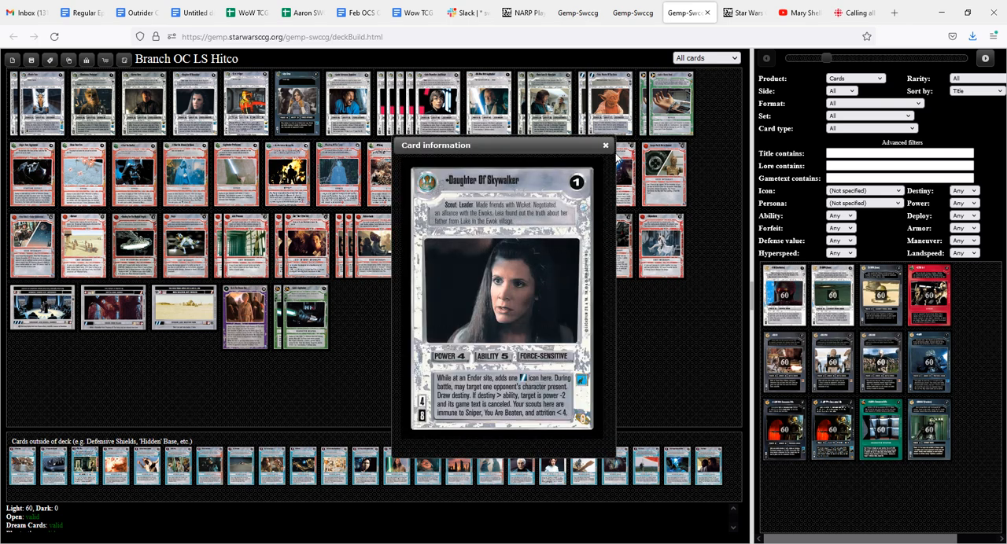
{"action": "left_click", "coordinate": [604, 144]}
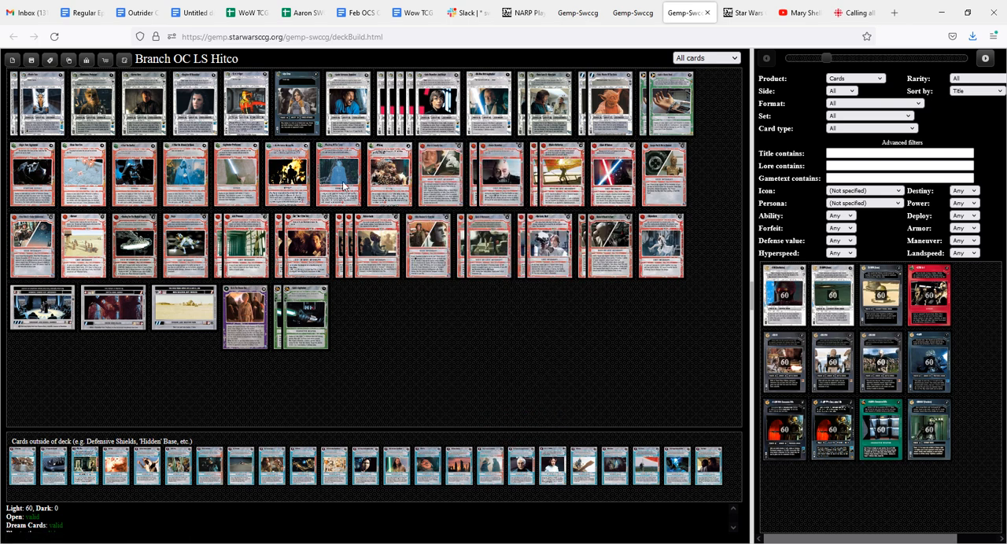
{"action": "mouse_move", "coordinate": [124, 346]}
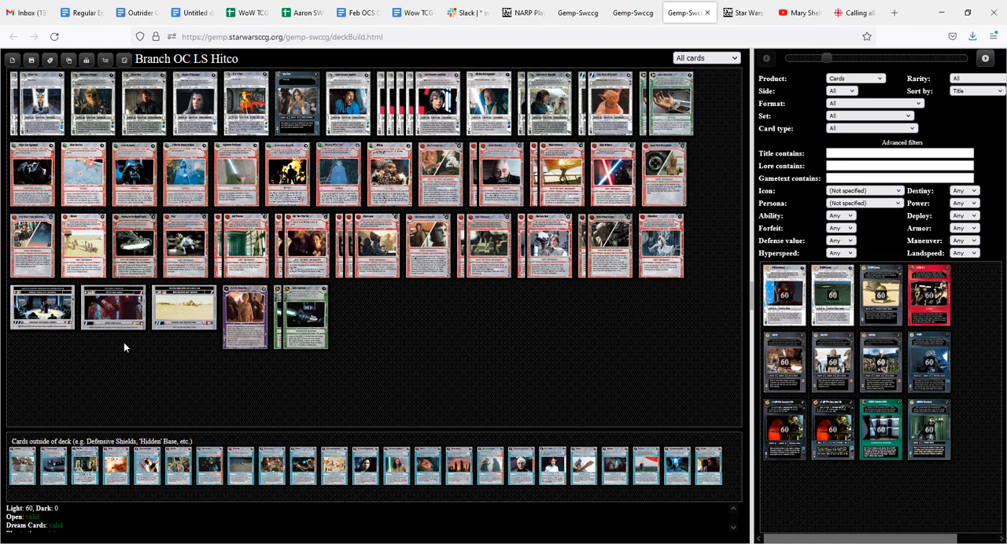
{"action": "mouse_move", "coordinate": [129, 359]}
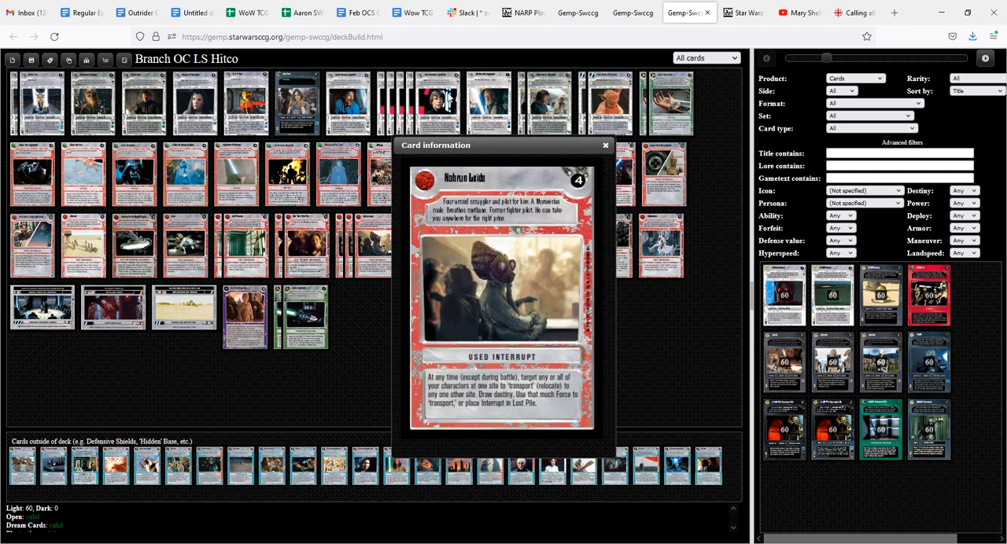
{"action": "left_click", "coordinate": [604, 144]}
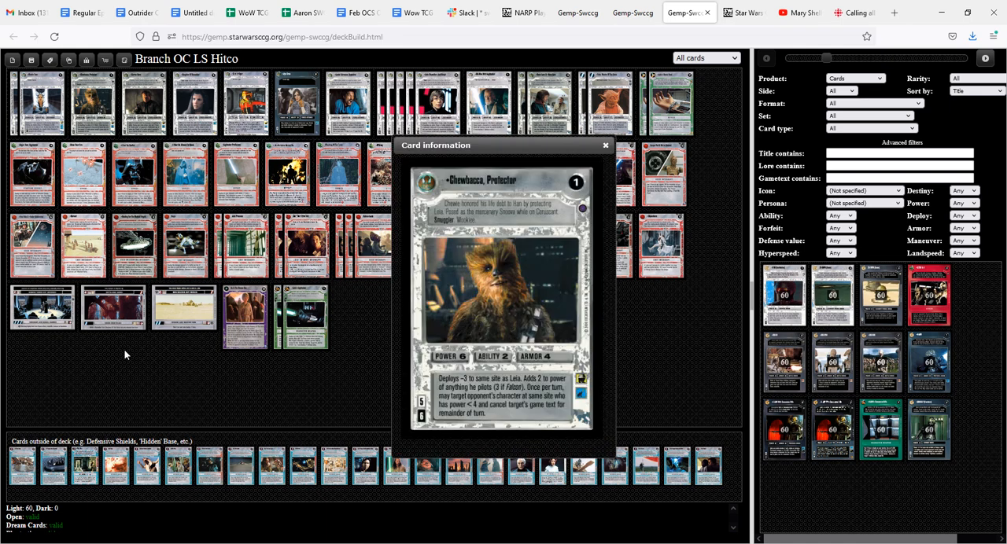
{"action": "left_click", "coordinate": [604, 145]}
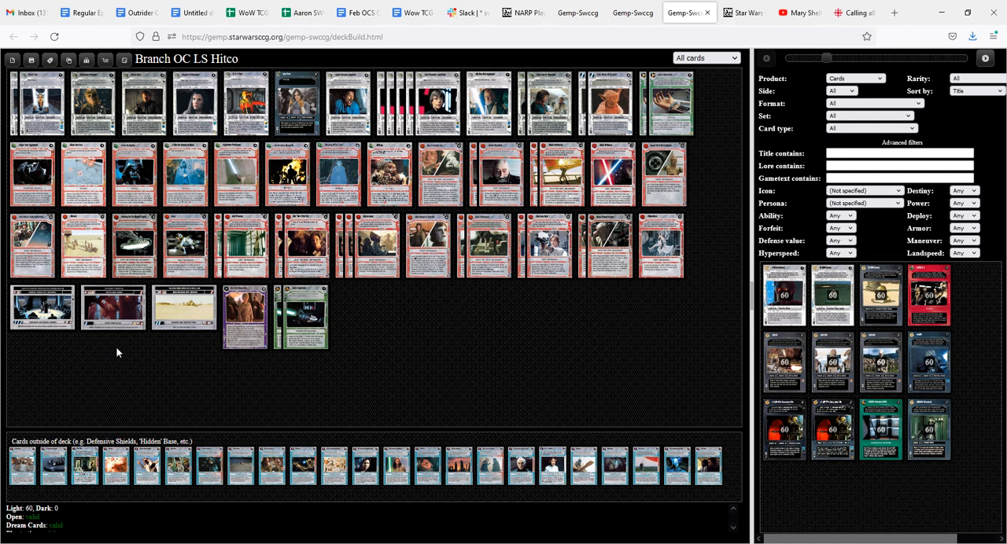
{"action": "left_click", "coordinate": [246, 316]}
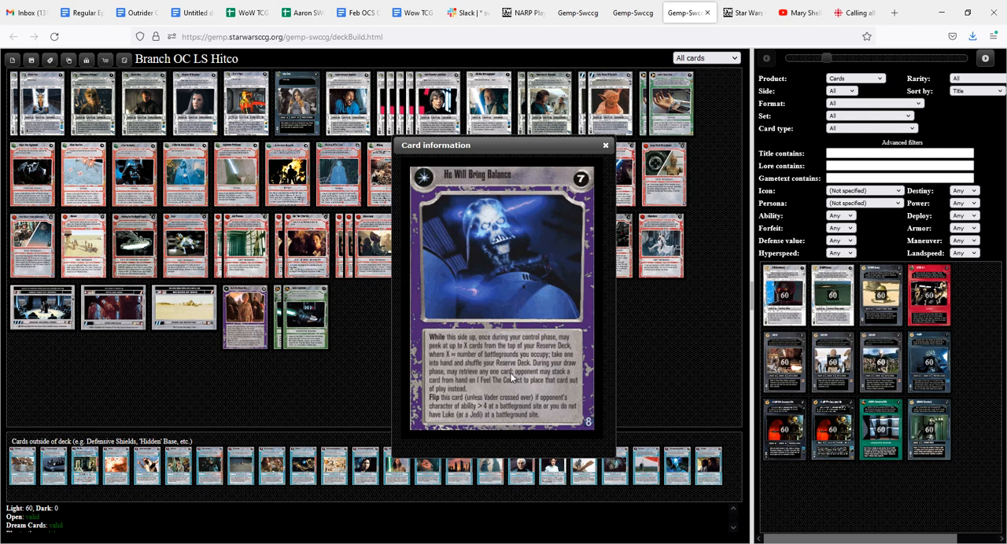
{"action": "mouse_move", "coordinate": [478, 388]}
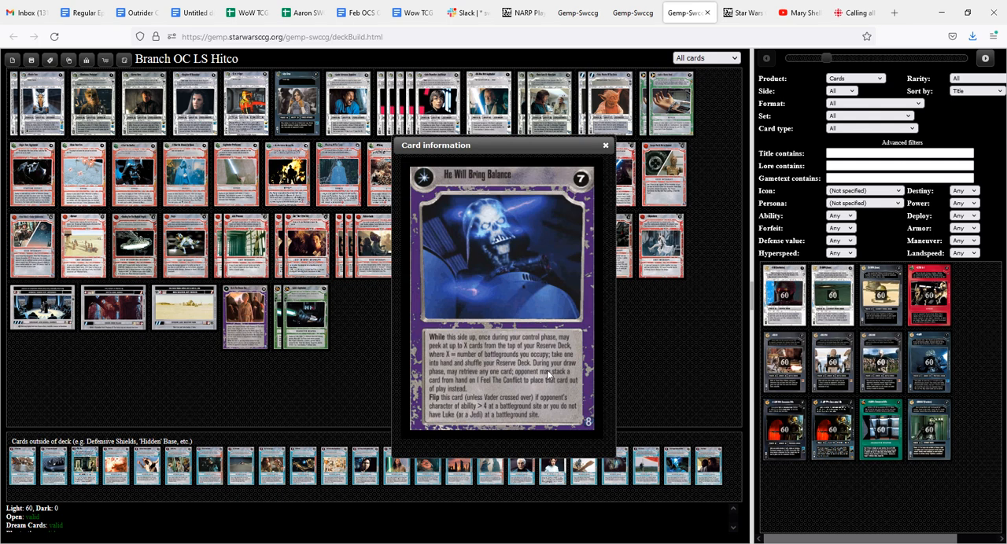
{"action": "mouse_move", "coordinate": [520, 381]}
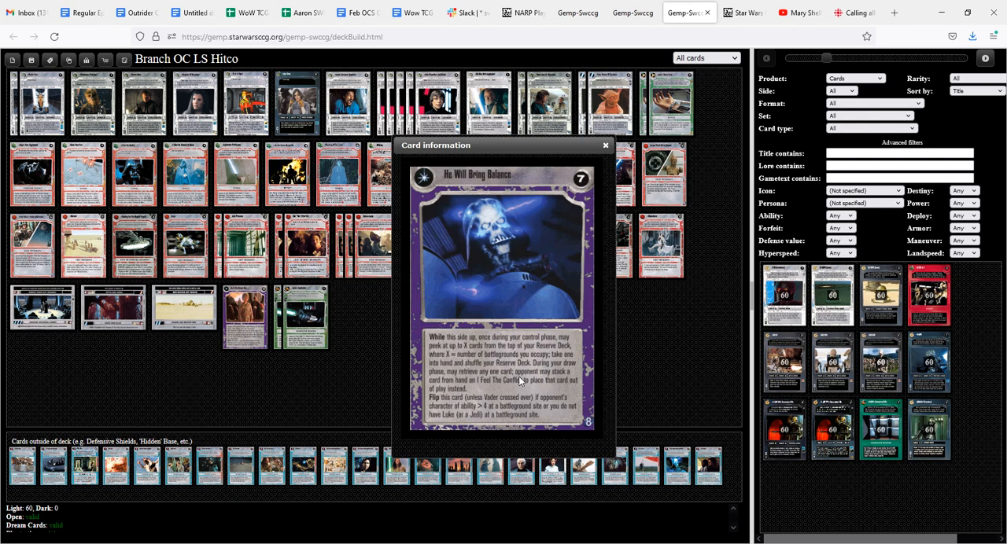
{"action": "mouse_move", "coordinate": [506, 385]}
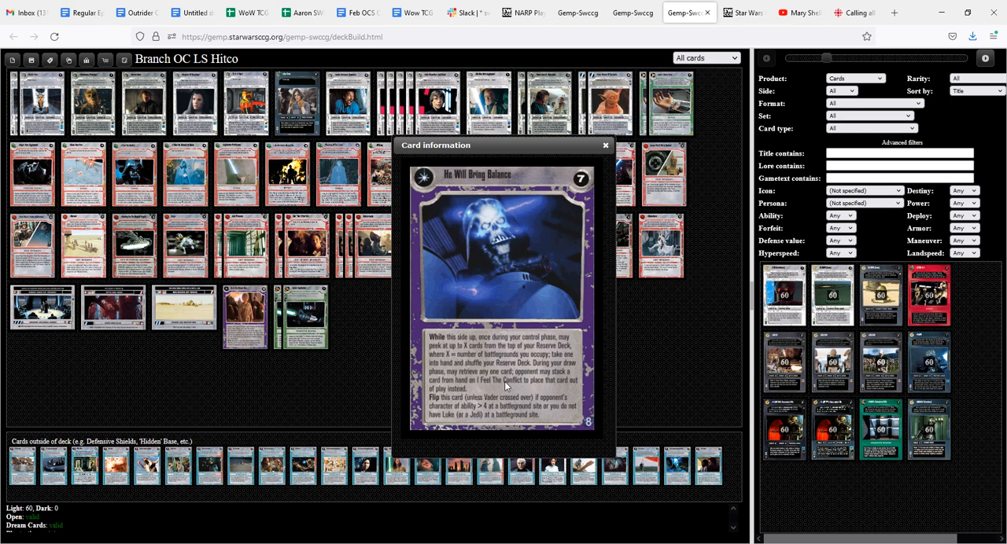
{"action": "mouse_move", "coordinate": [632, 167]}
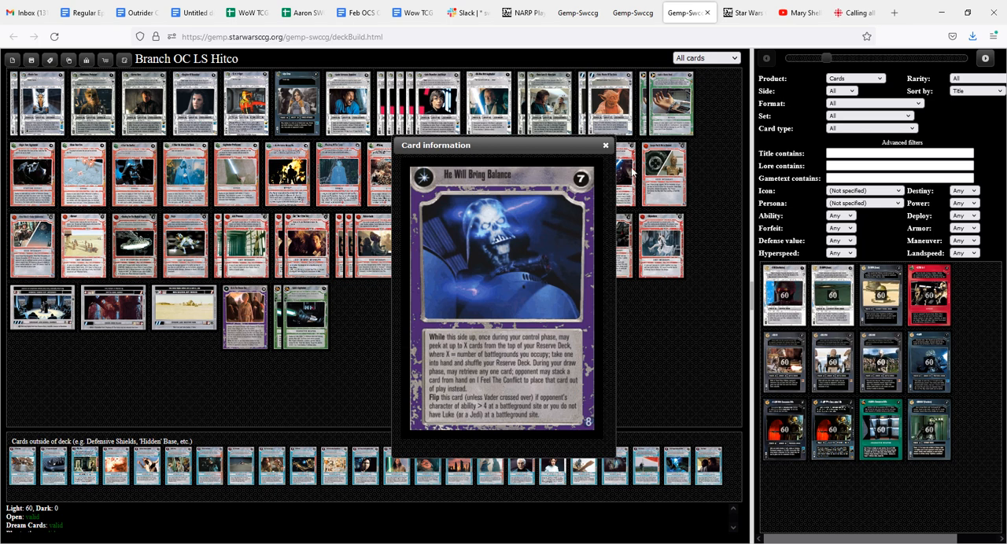
{"action": "left_click", "coordinate": [604, 145]}
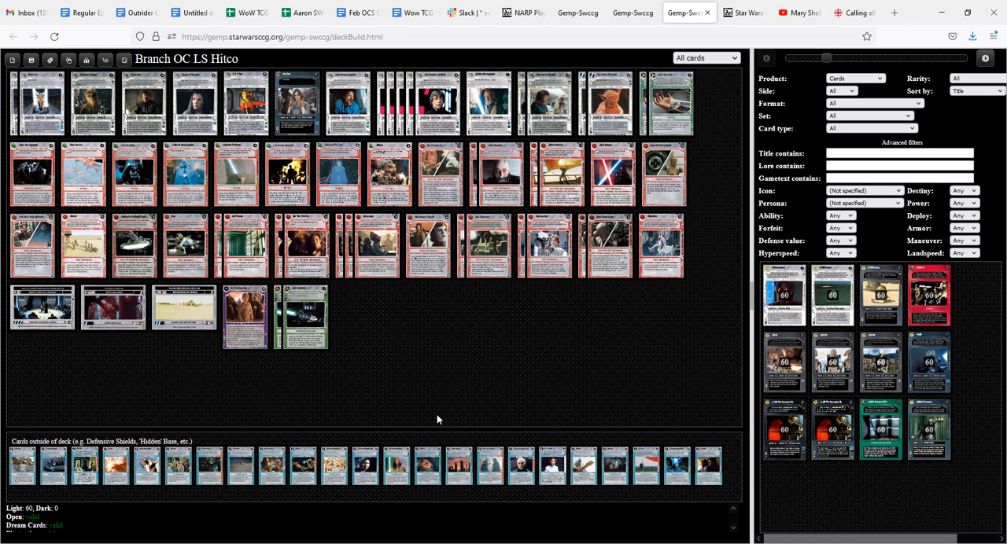
{"action": "mouse_move", "coordinate": [453, 386]}
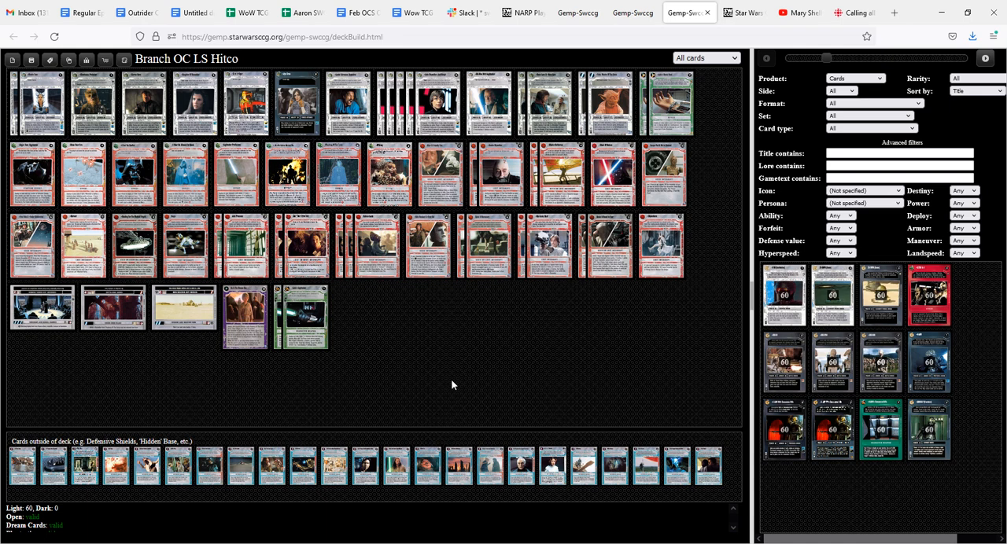
{"action": "mouse_move", "coordinate": [435, 358]}
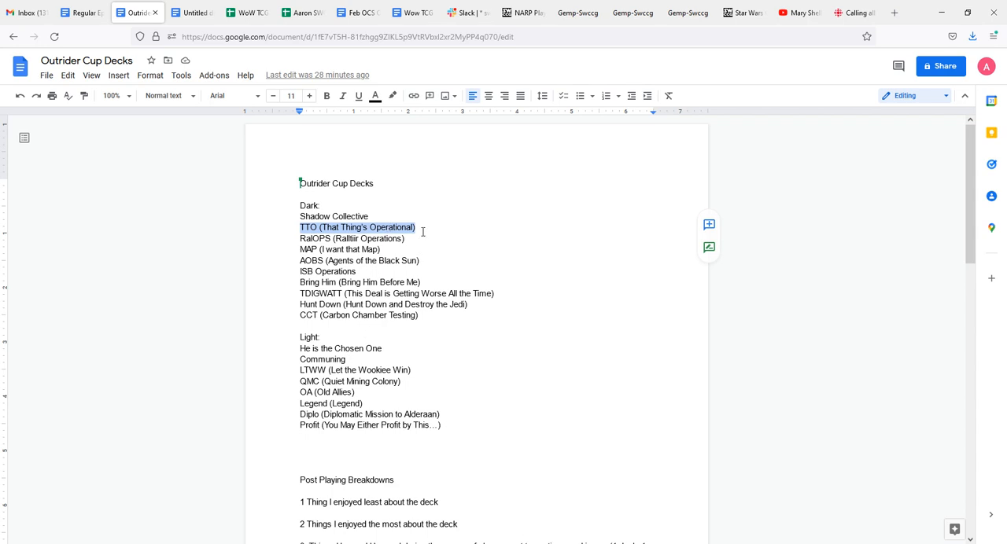
{"action": "mouse_move", "coordinate": [350, 359]}
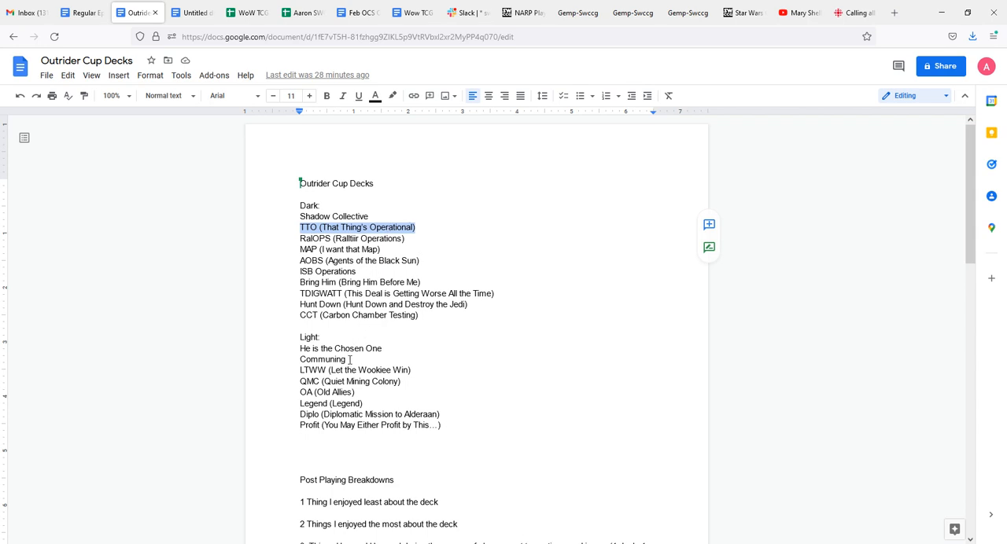
Step: Select within the deck list of the Outrider Cup Decks document
{"action": "double_click", "coordinate": [322, 359]}
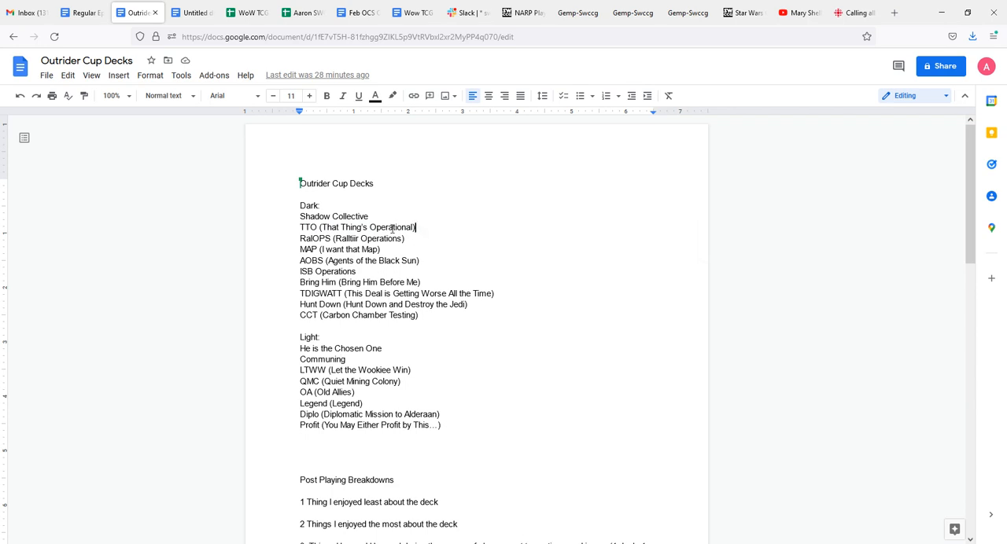
{"action": "mouse_move", "coordinate": [633, 12]}
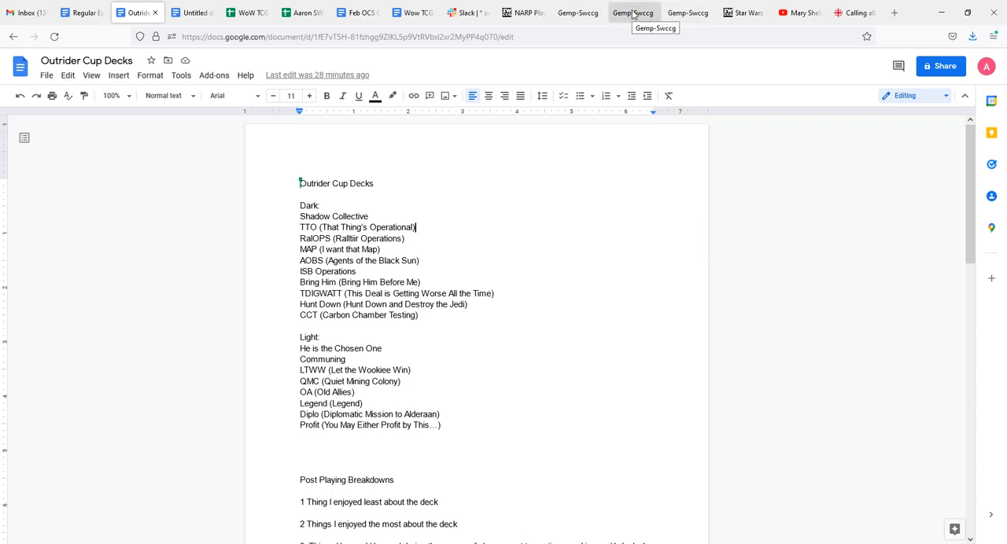